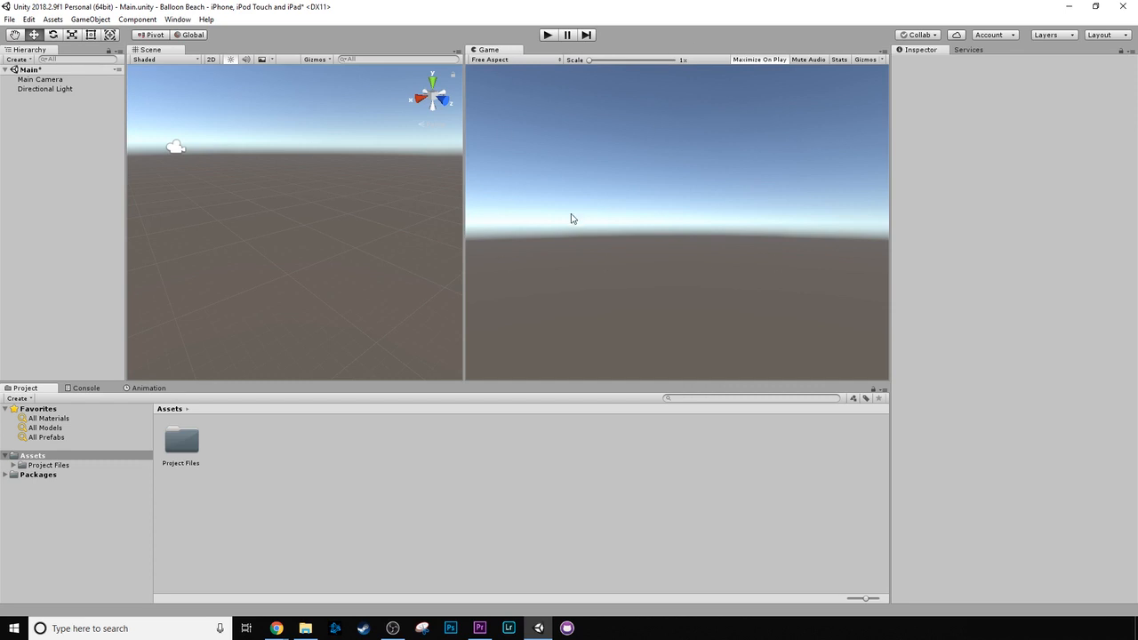
Save the scene as 'Main' into the Assets folder via Save Scene As.
{"action": "left_click", "coordinate": [11, 18]}
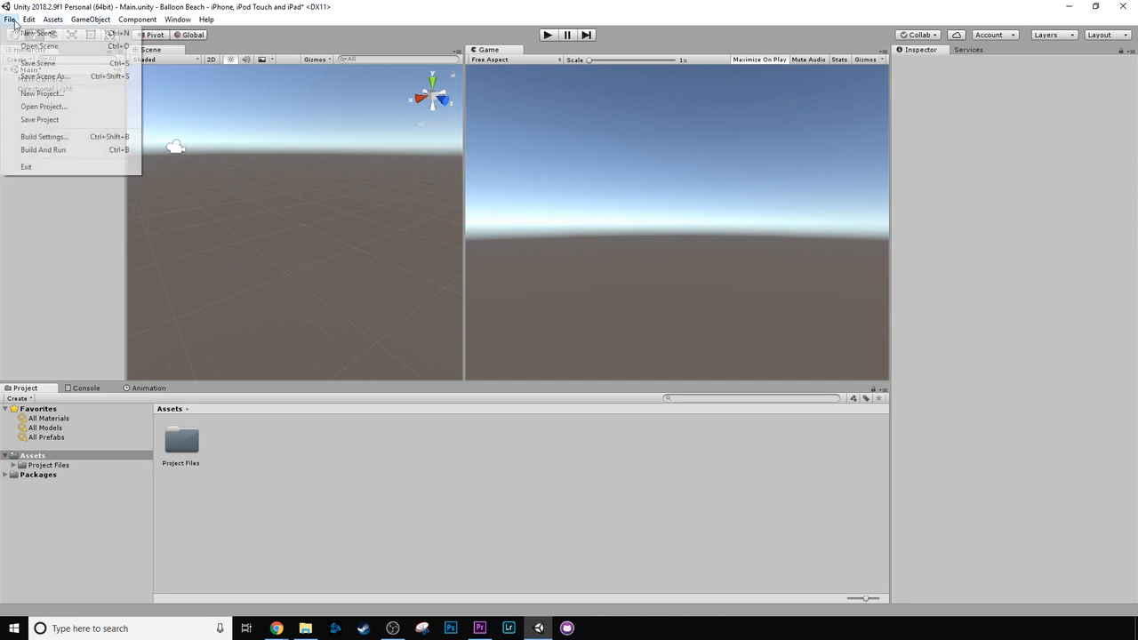
{"action": "left_click", "coordinate": [43, 75]}
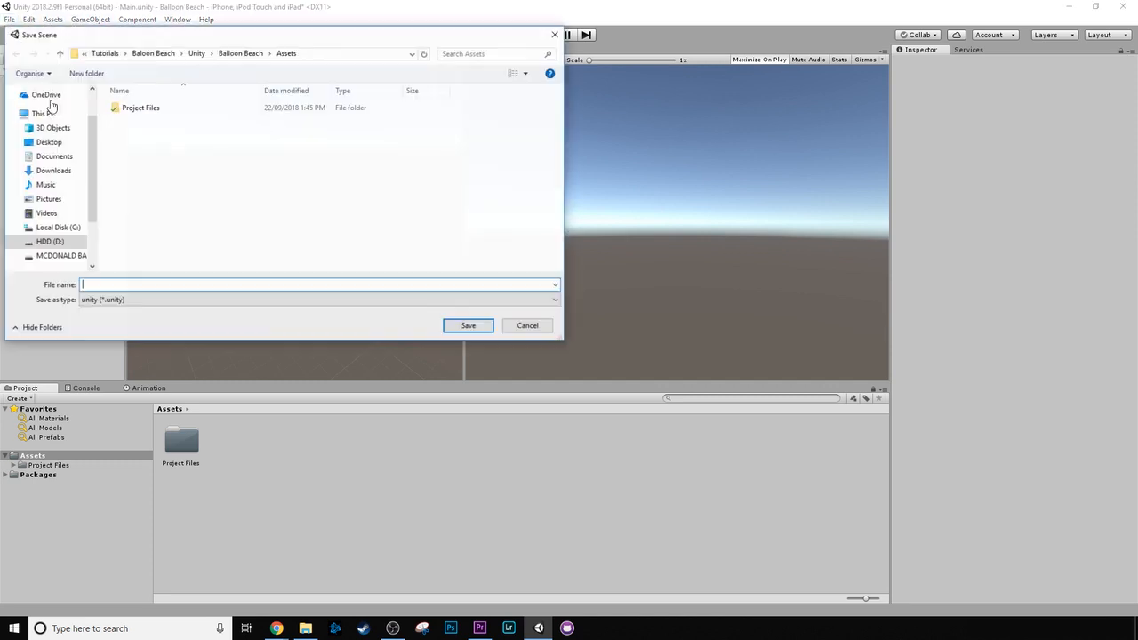
{"action": "type", "text": "Ma"}
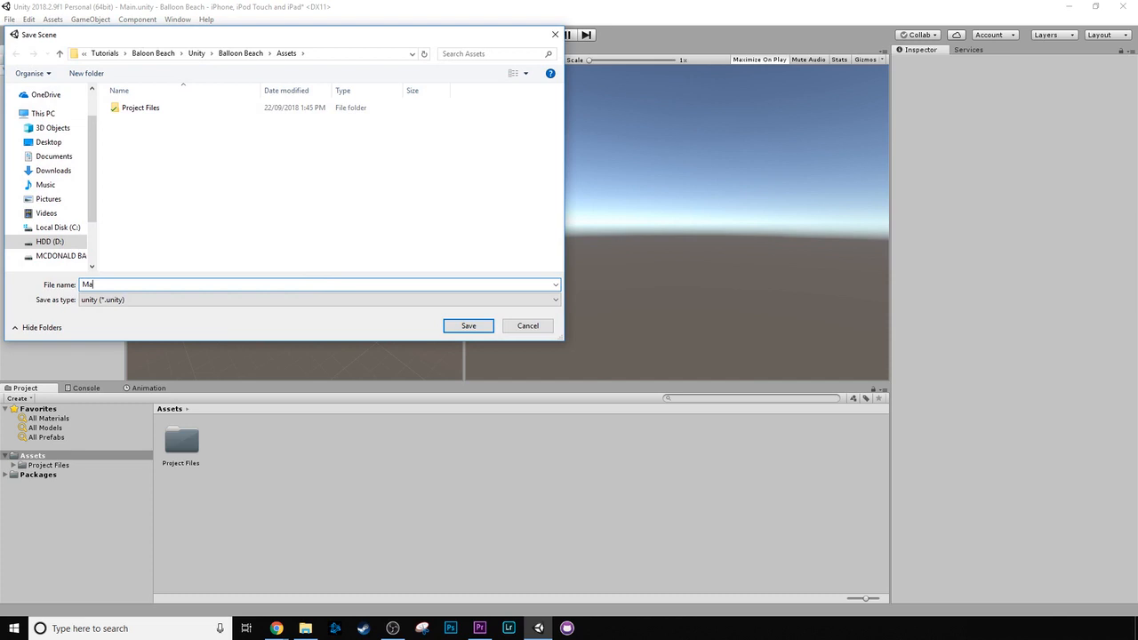
{"action": "left_click", "coordinate": [468, 326]}
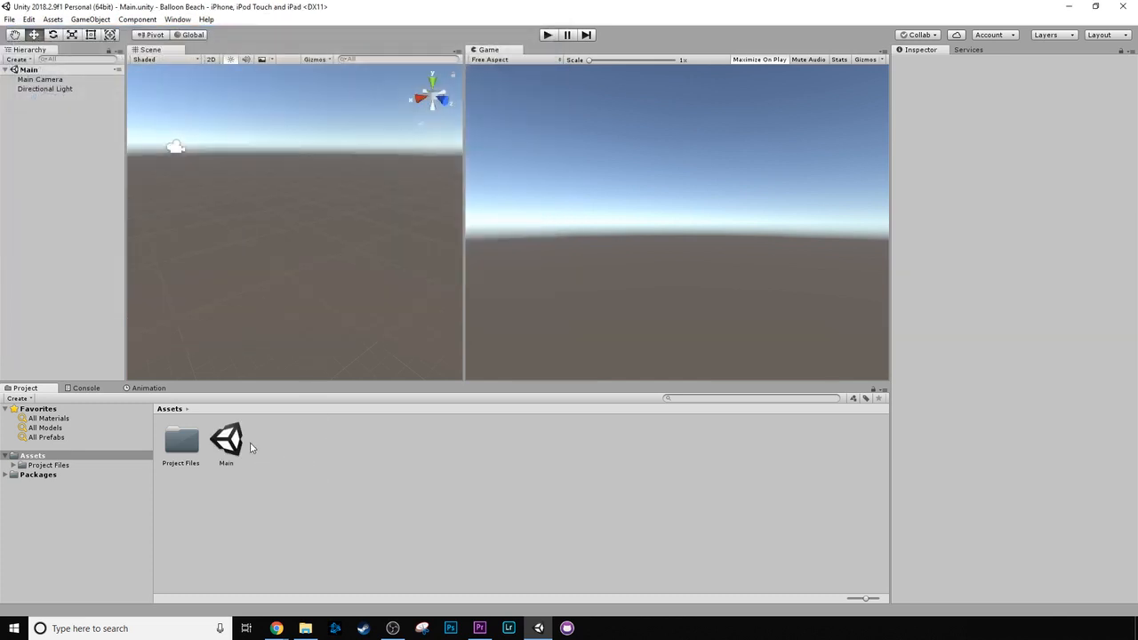
{"action": "left_click", "coordinate": [225, 440]}
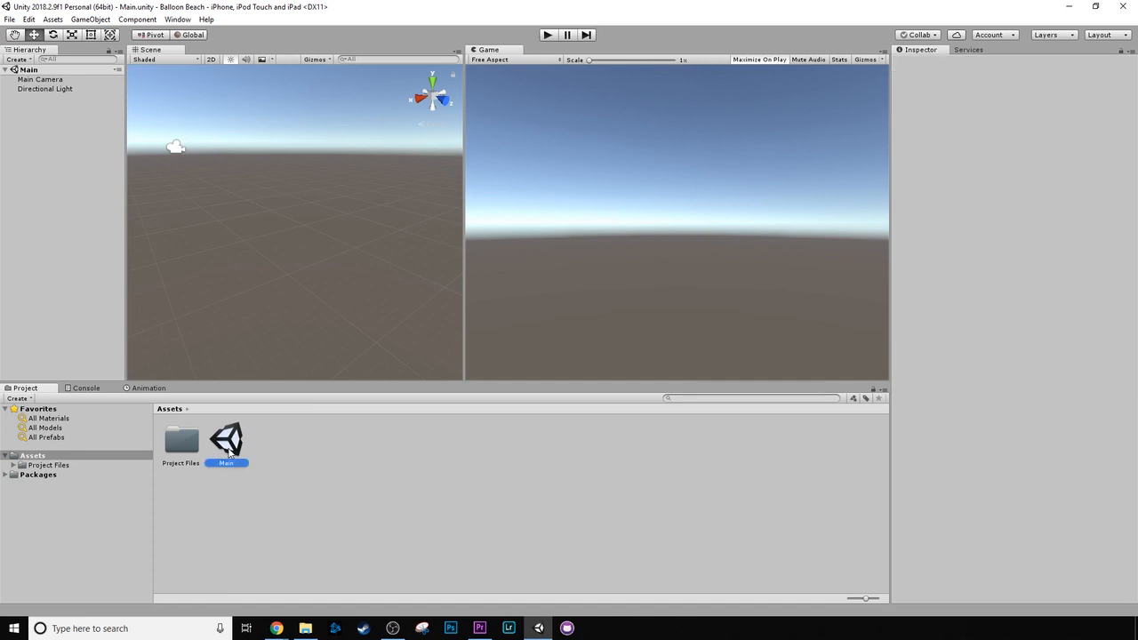
{"action": "left_click", "coordinate": [228, 441]}
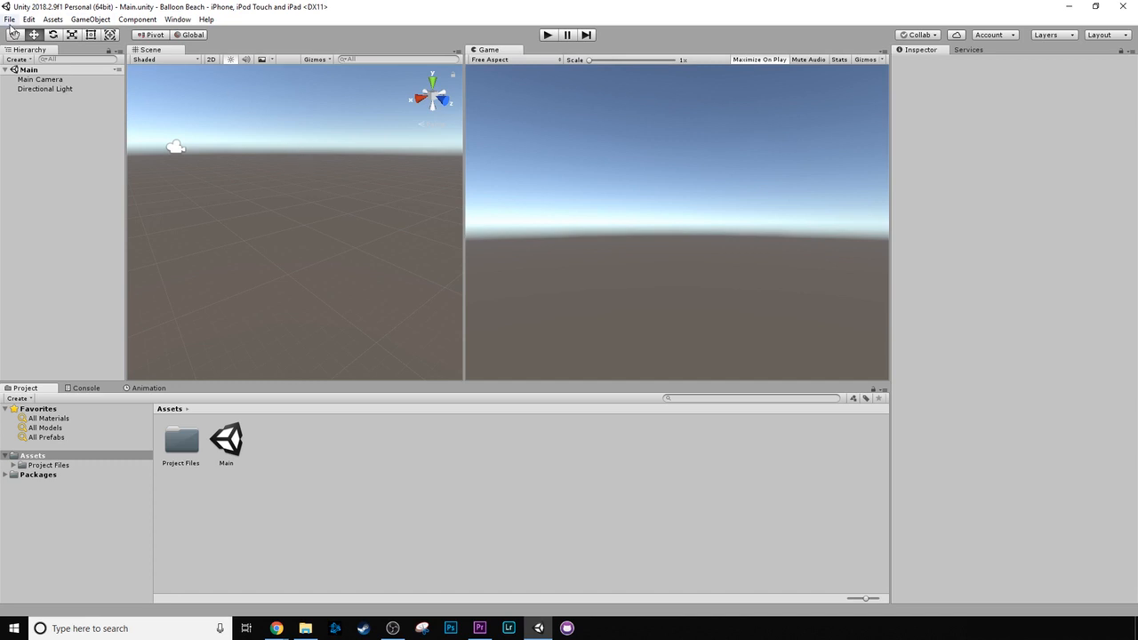
Review the PC, iOS and Android platforms in Build Settings, ending on iOS.
{"action": "left_click", "coordinate": [10, 20]}
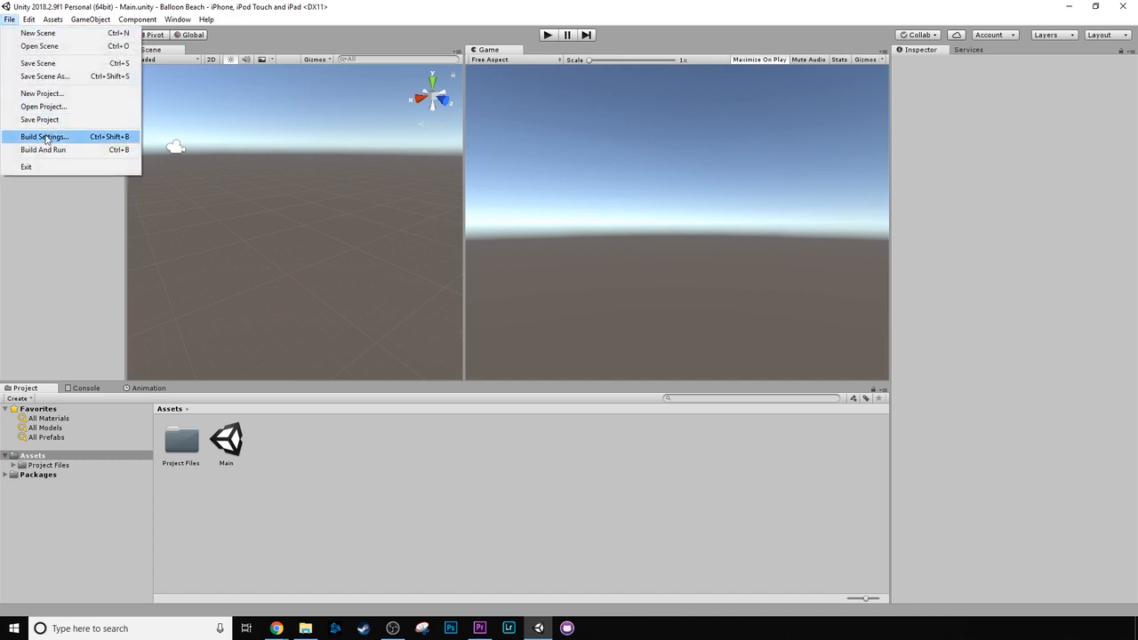
{"action": "left_click", "coordinate": [42, 135]}
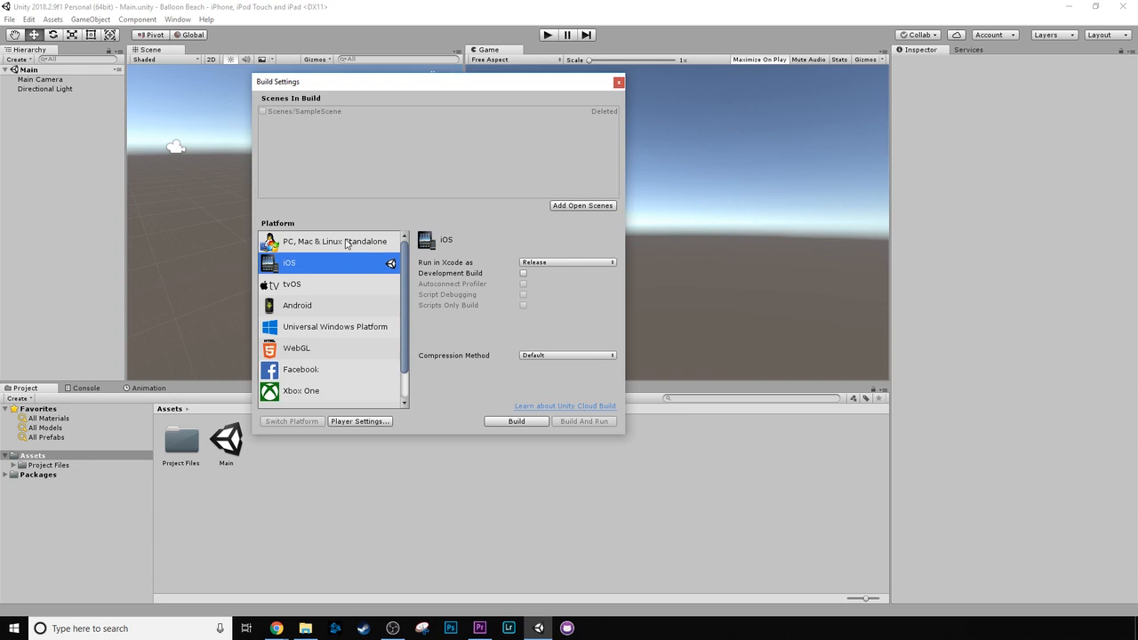
{"action": "left_click", "coordinate": [334, 241]}
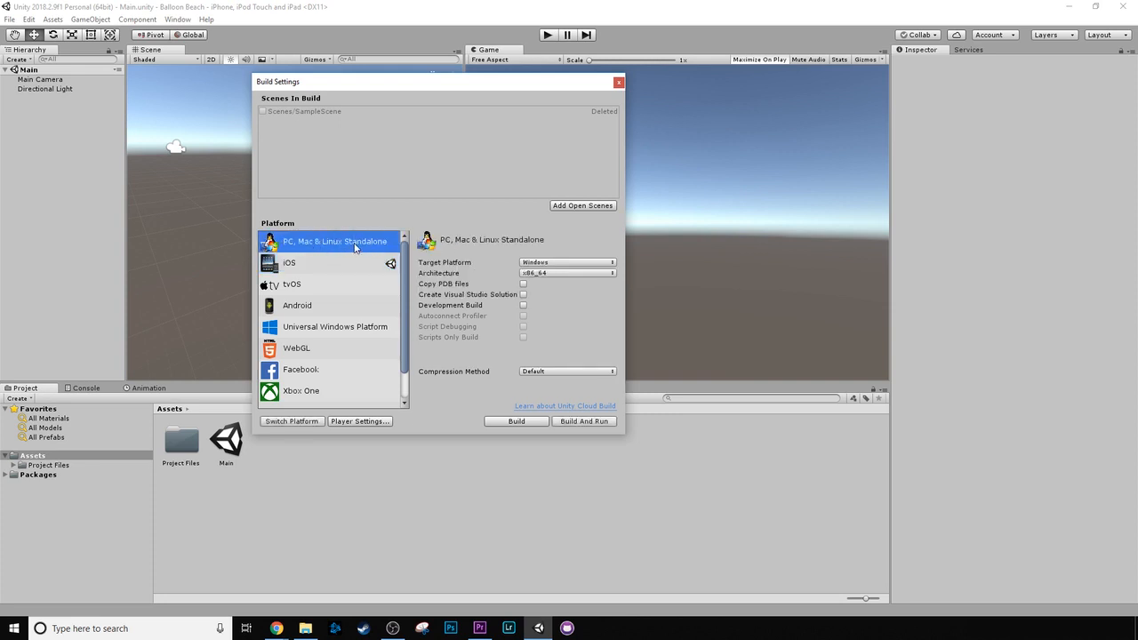
{"action": "mouse_move", "coordinate": [325, 266]}
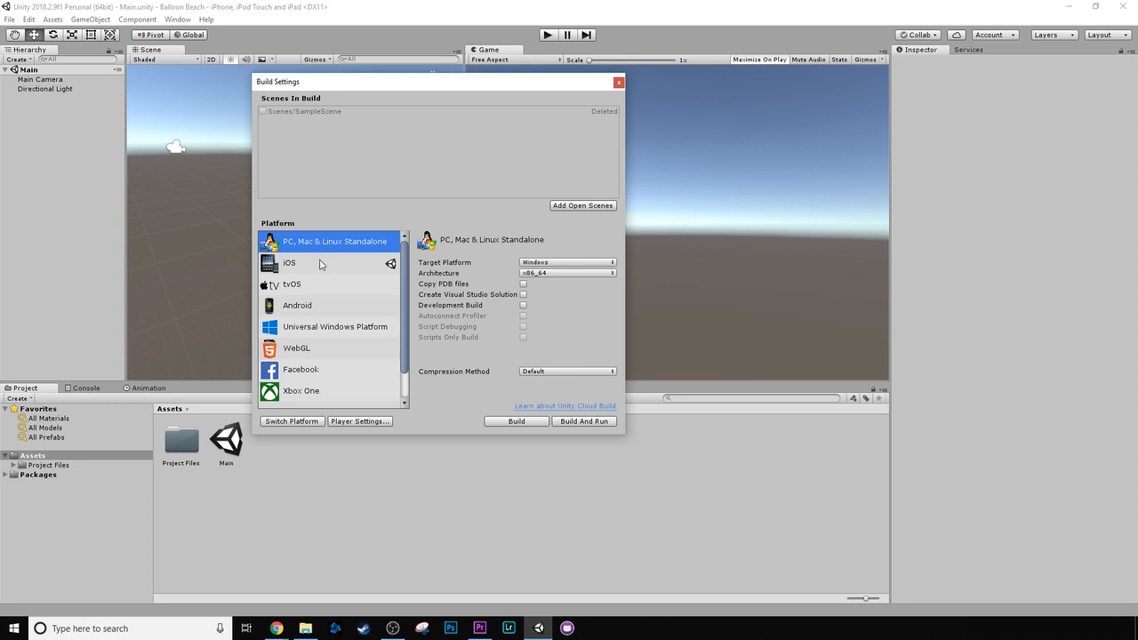
{"action": "left_click", "coordinate": [288, 263]}
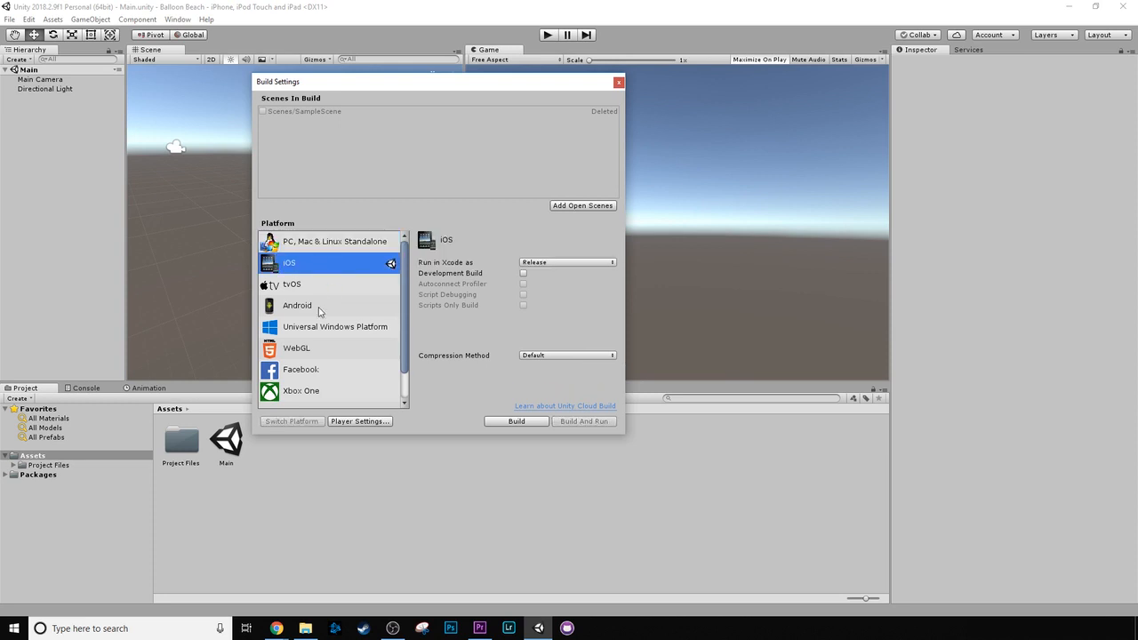
{"action": "mouse_move", "coordinate": [336, 263]}
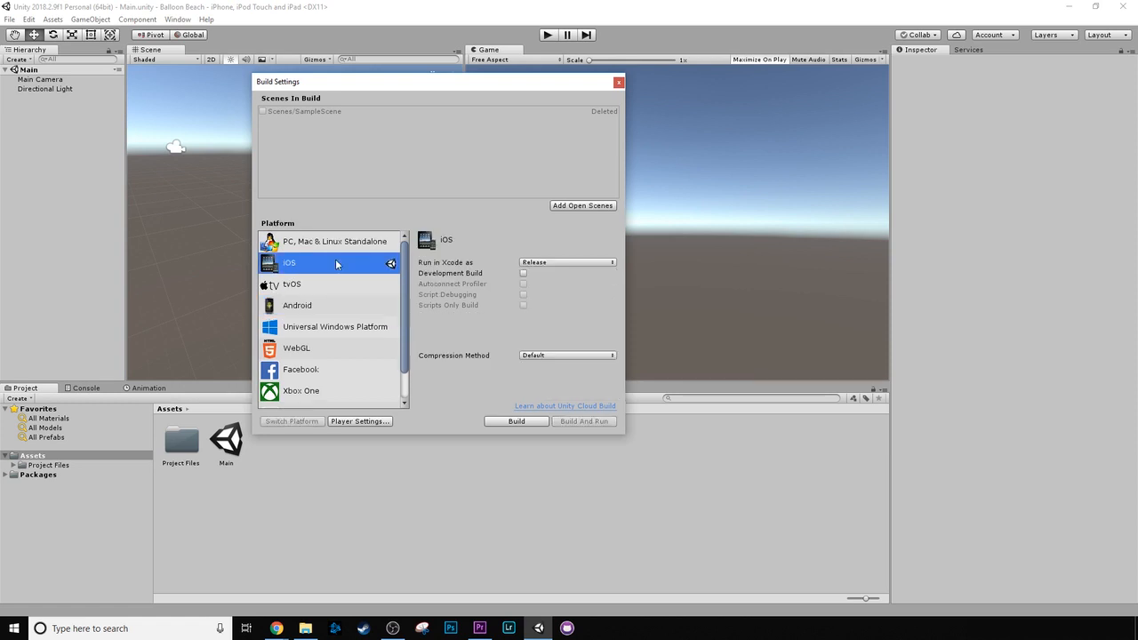
{"action": "mouse_move", "coordinate": [319, 309]}
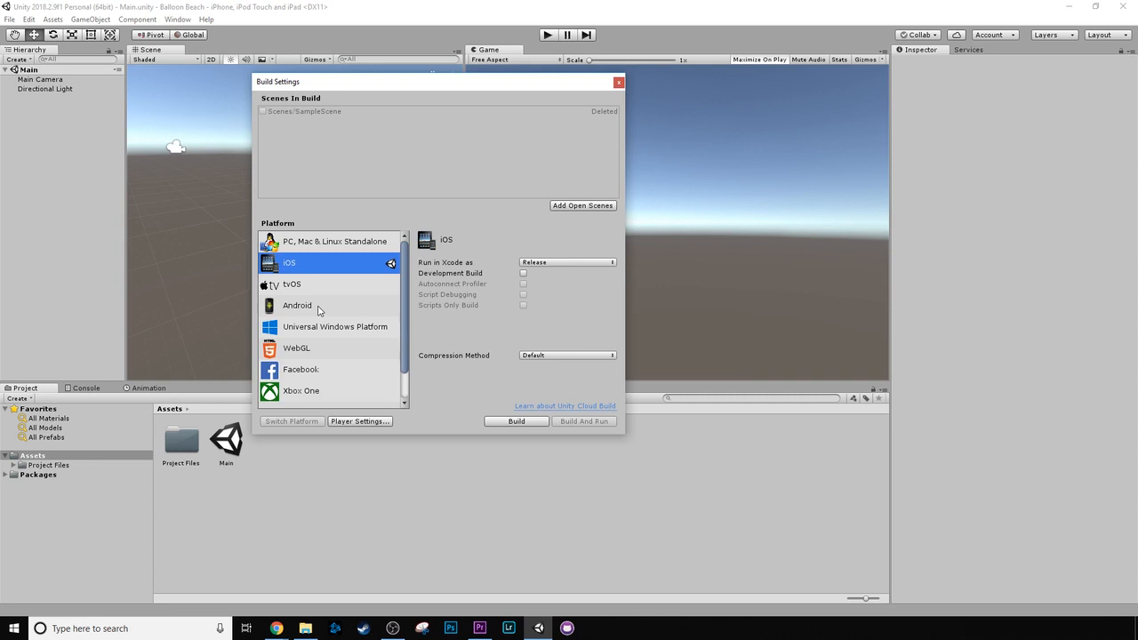
{"action": "mouse_move", "coordinate": [319, 317]}
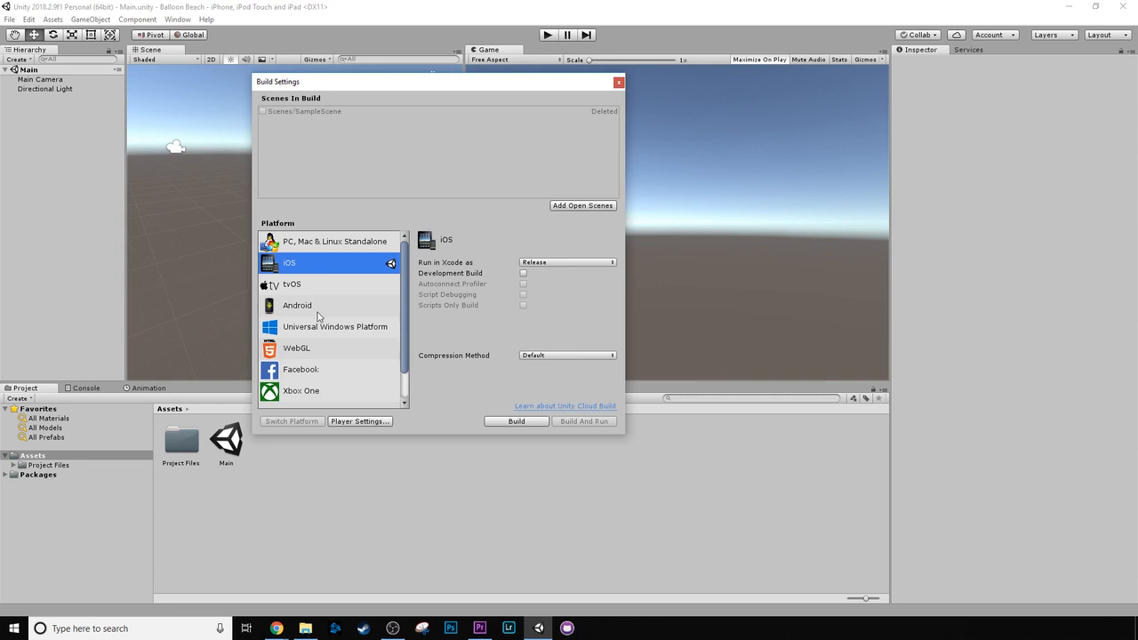
{"action": "left_click", "coordinate": [297, 306]}
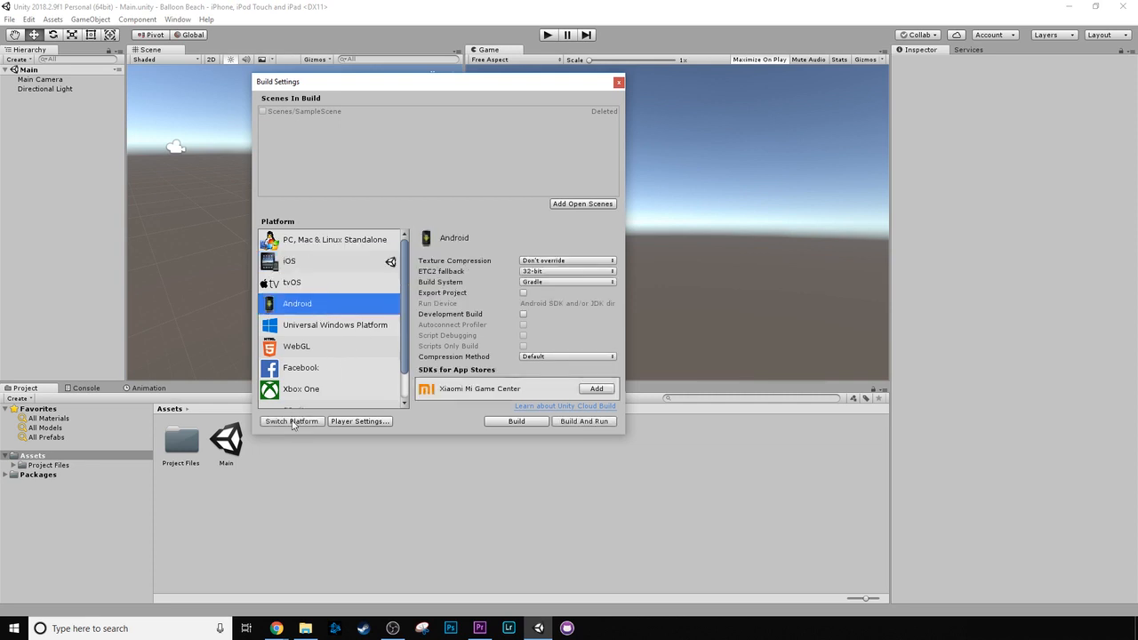
{"action": "left_click", "coordinate": [288, 259]}
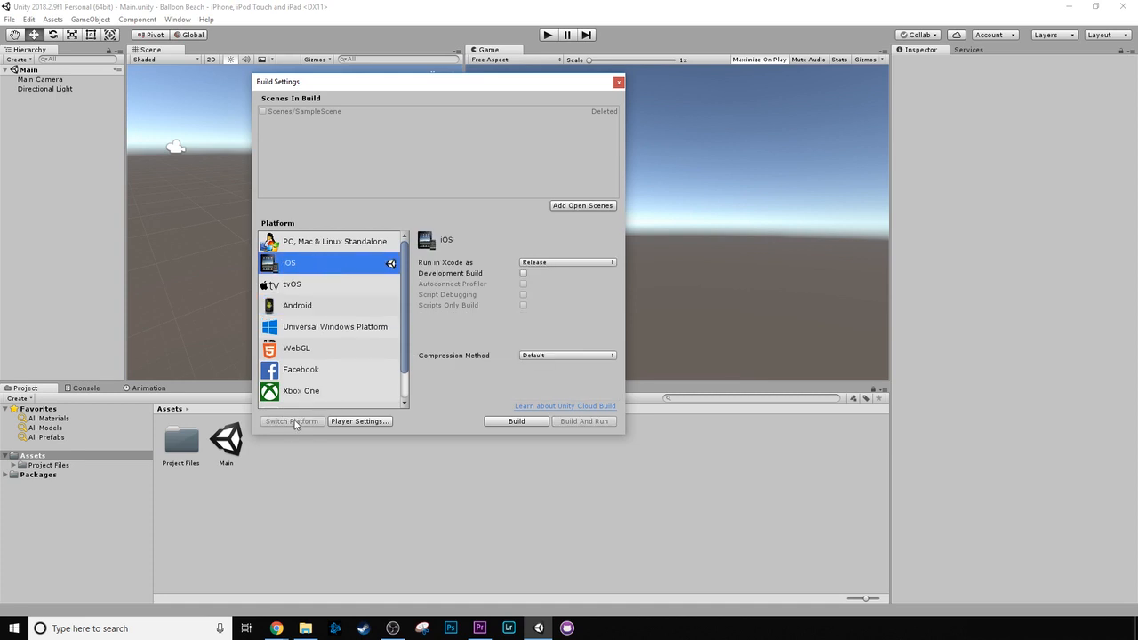
{"action": "mouse_move", "coordinate": [487, 316]}
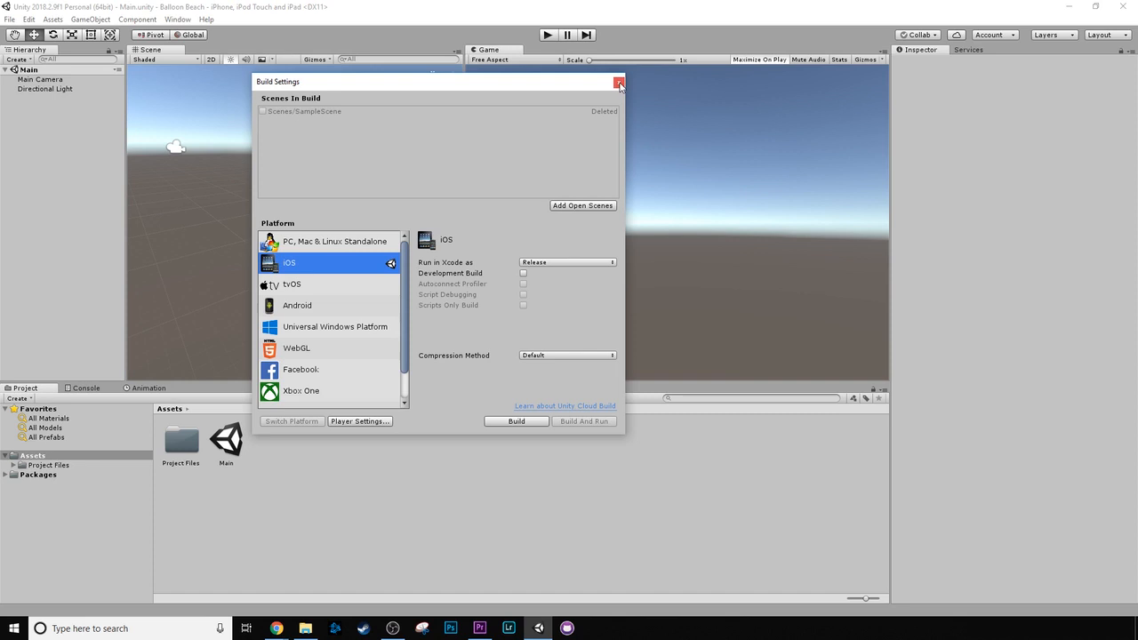
Reopen Build Settings and add the open Main scene to Scenes In Build.
{"action": "left_click", "coordinate": [619, 82]}
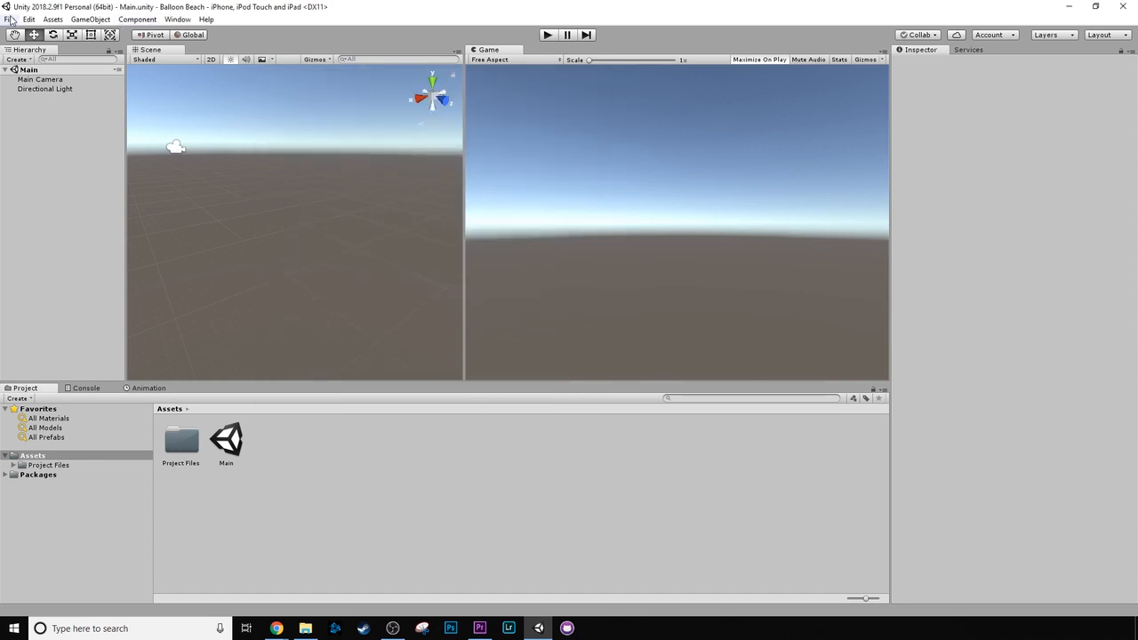
{"action": "left_click", "coordinate": [9, 20]}
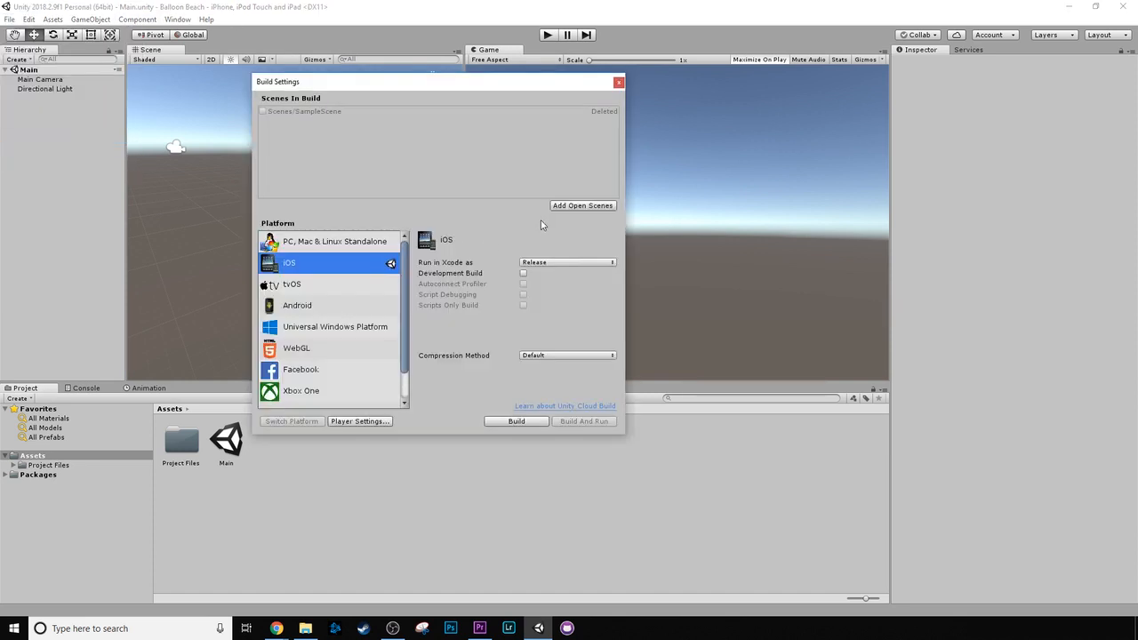
{"action": "left_click", "coordinate": [583, 206]}
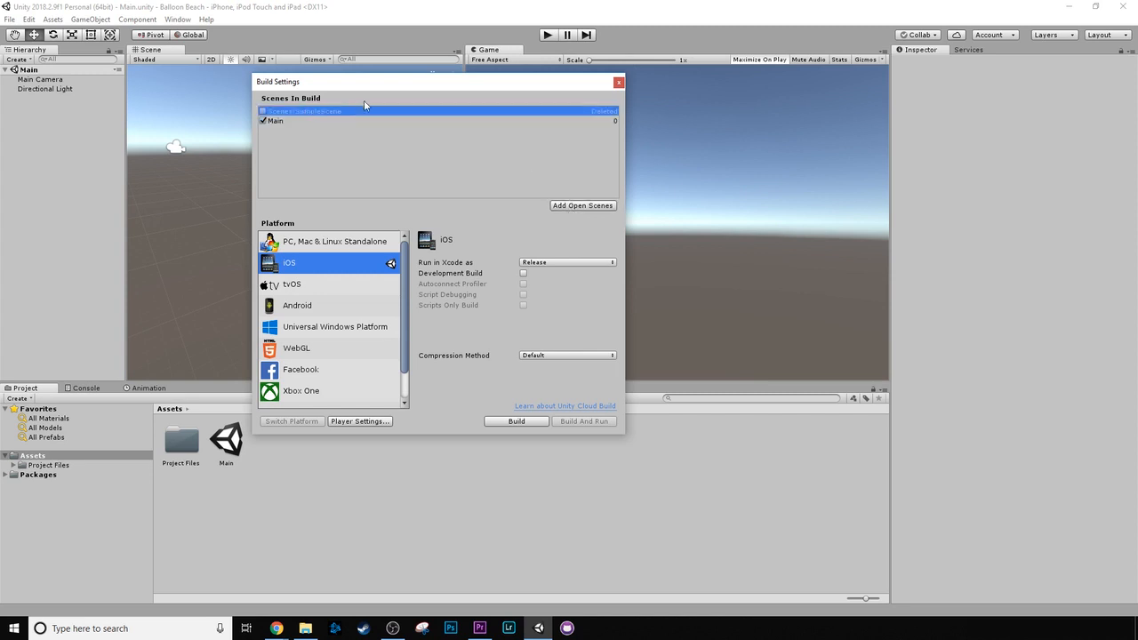
{"action": "mouse_move", "coordinate": [472, 125]}
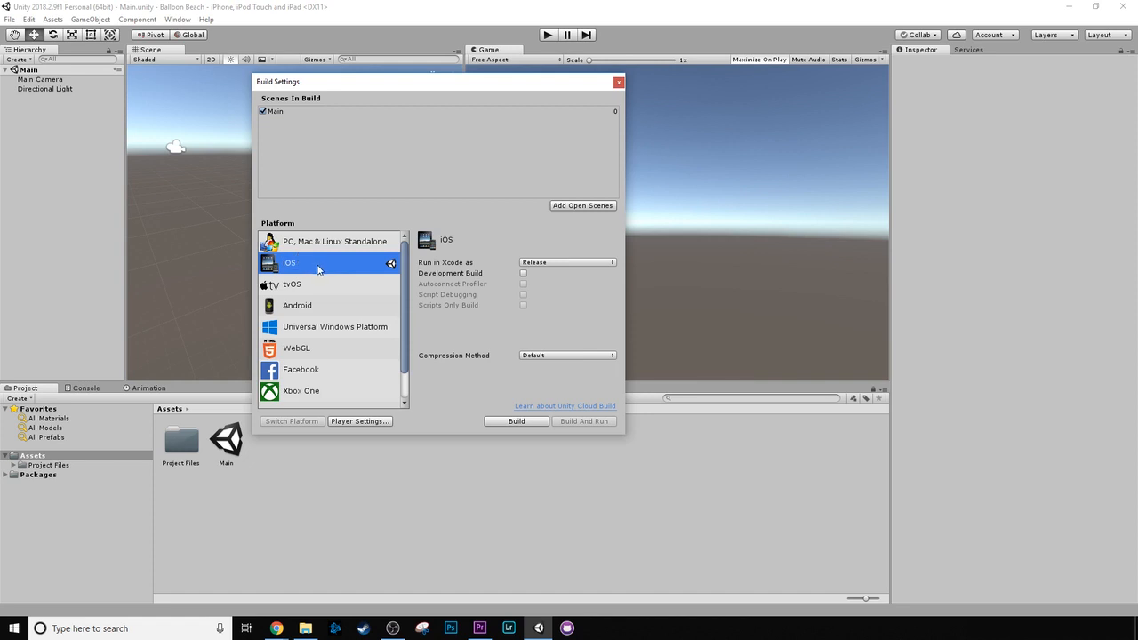
{"action": "mouse_move", "coordinate": [327, 309]}
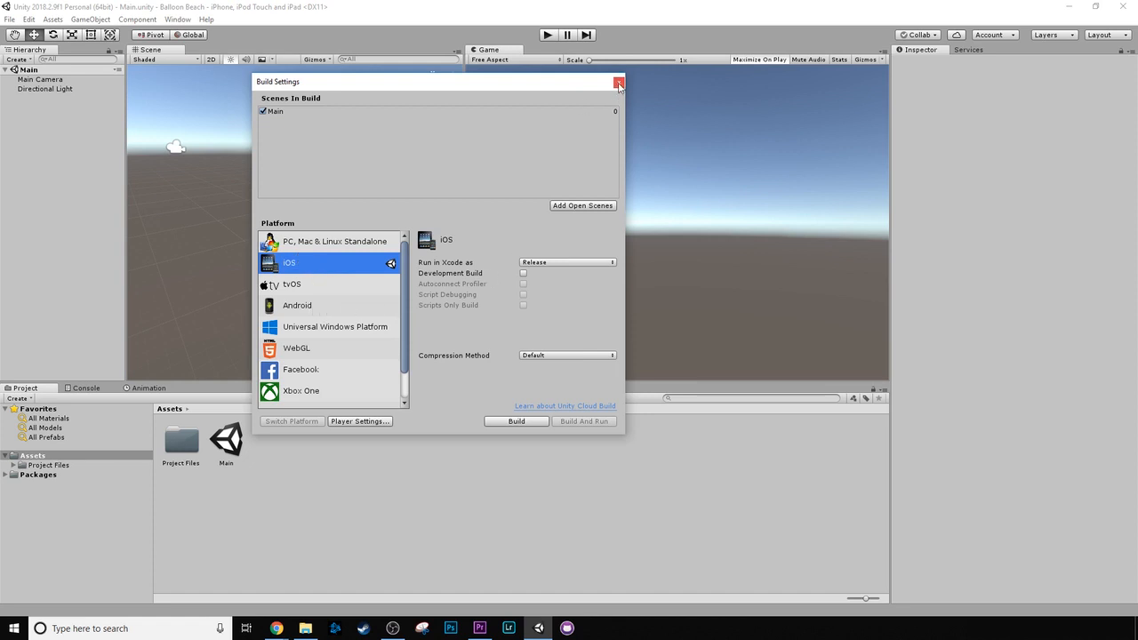
Close Build Settings, widen the Game view panel, and reopen Build Settings.
{"action": "left_click", "coordinate": [619, 82]}
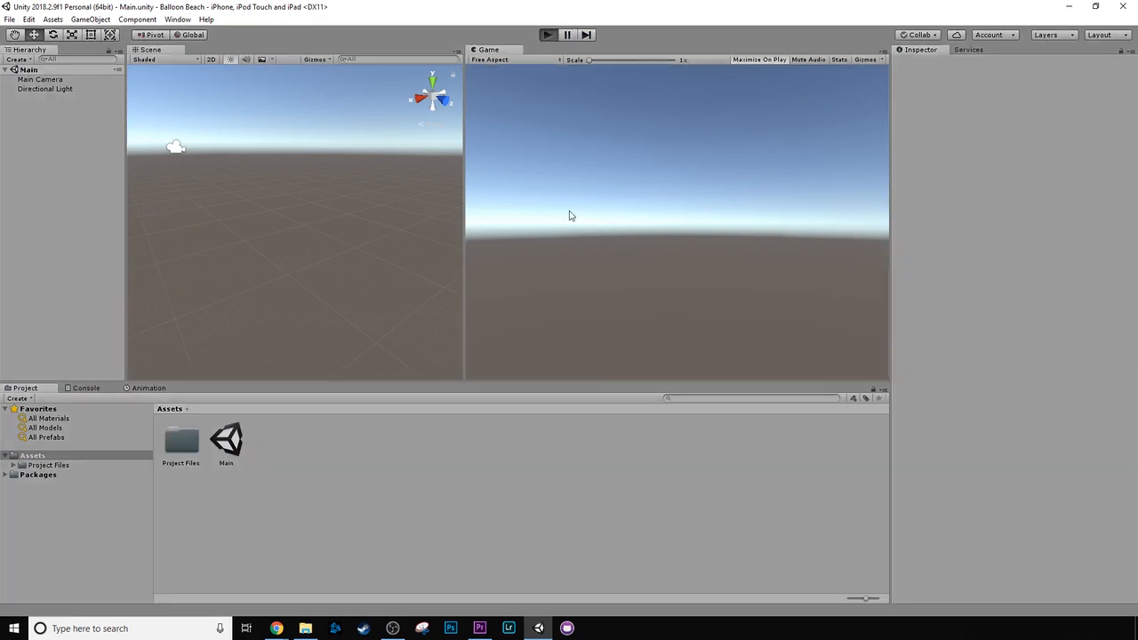
{"action": "left_click", "coordinate": [548, 35]}
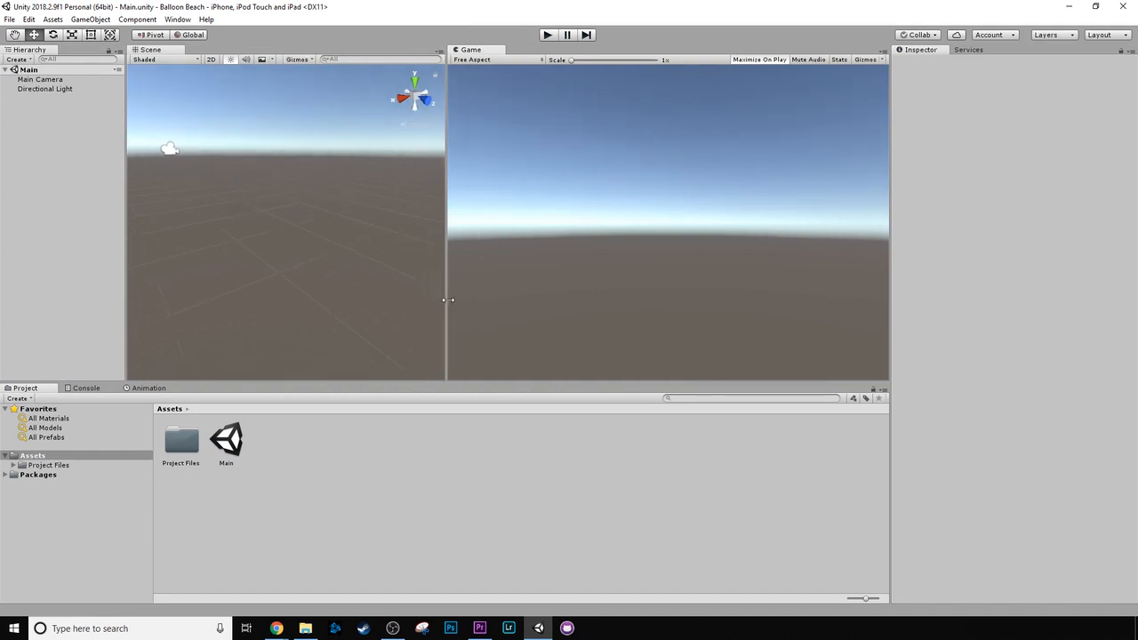
{"action": "left_click", "coordinate": [10, 18]}
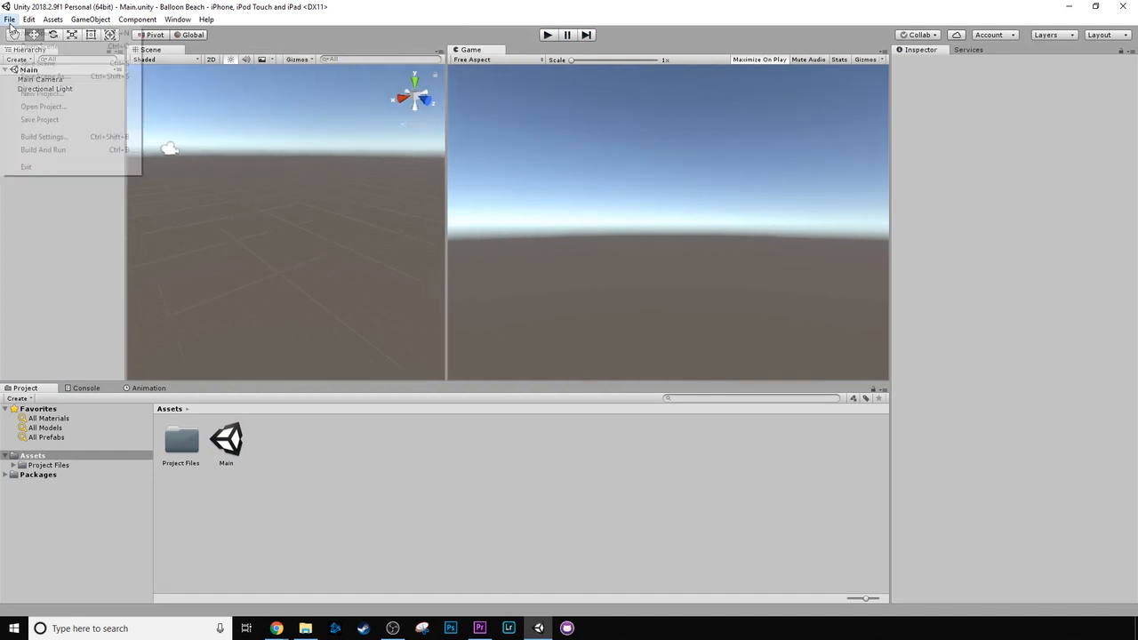
{"action": "left_click", "coordinate": [43, 135]}
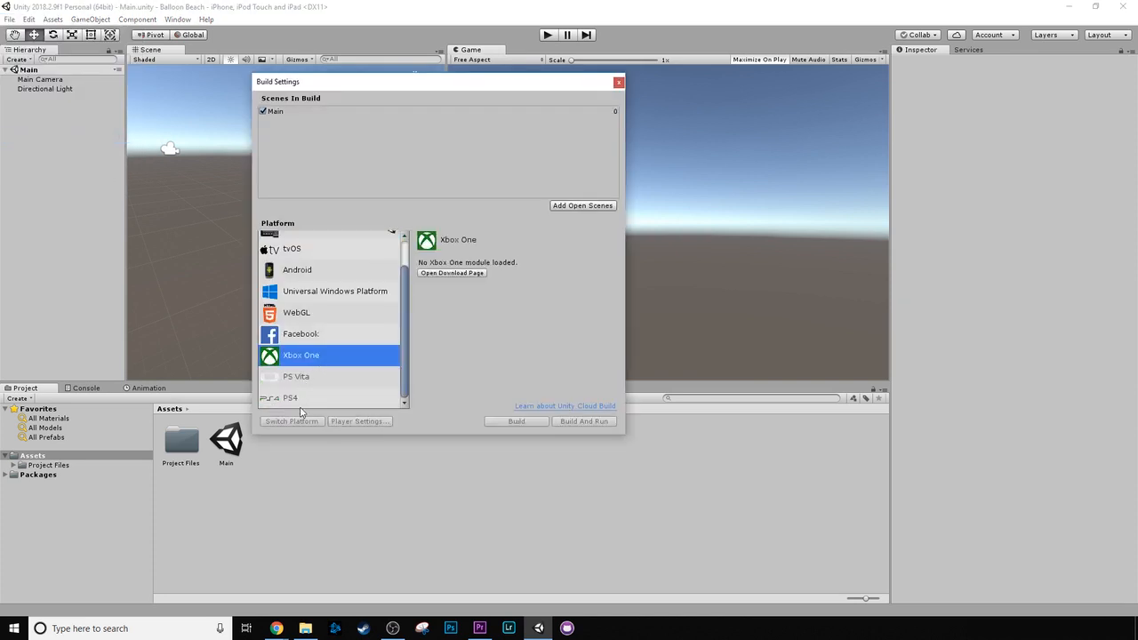
Inspect the Facebook and iOS platform options, then close Build Settings.
{"action": "left_click", "coordinate": [300, 334]}
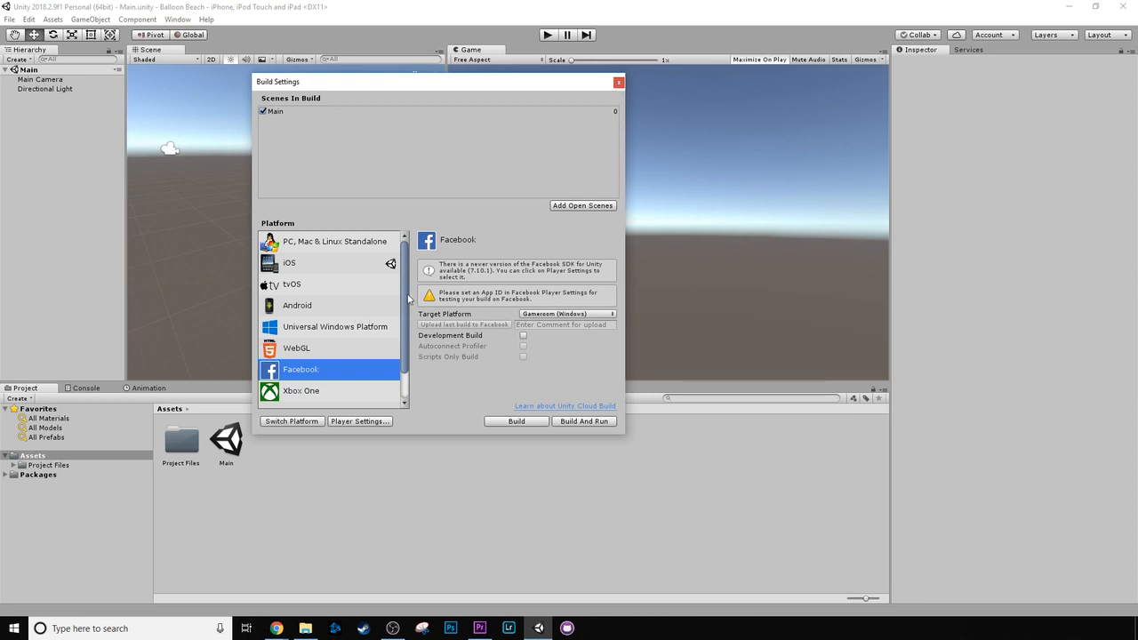
{"action": "mouse_move", "coordinate": [320, 288]}
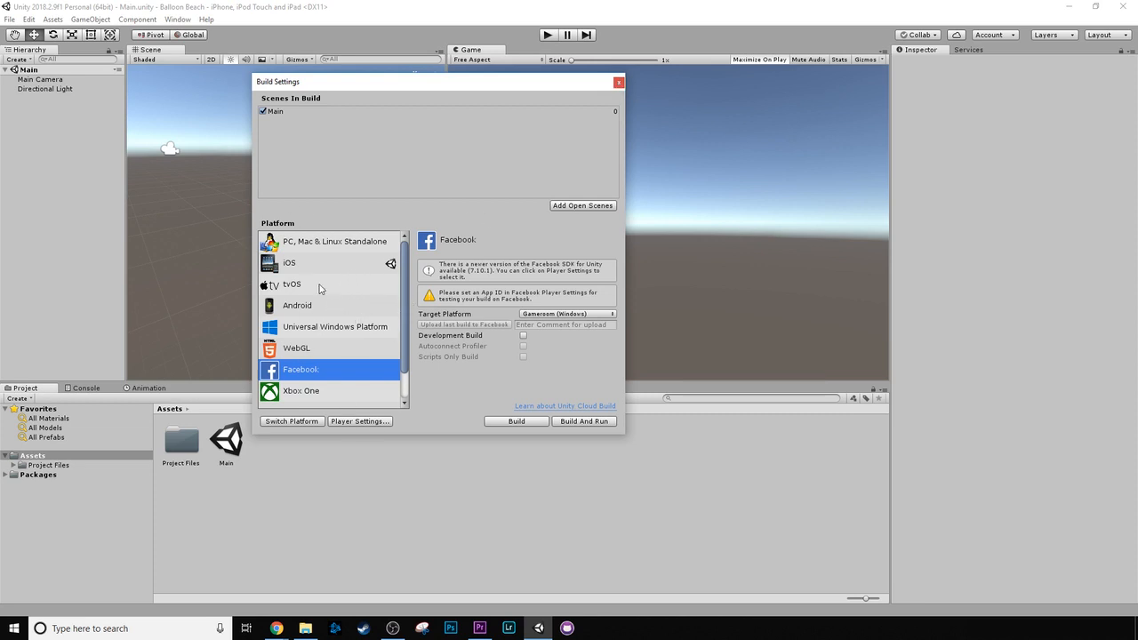
{"action": "left_click", "coordinate": [288, 263]}
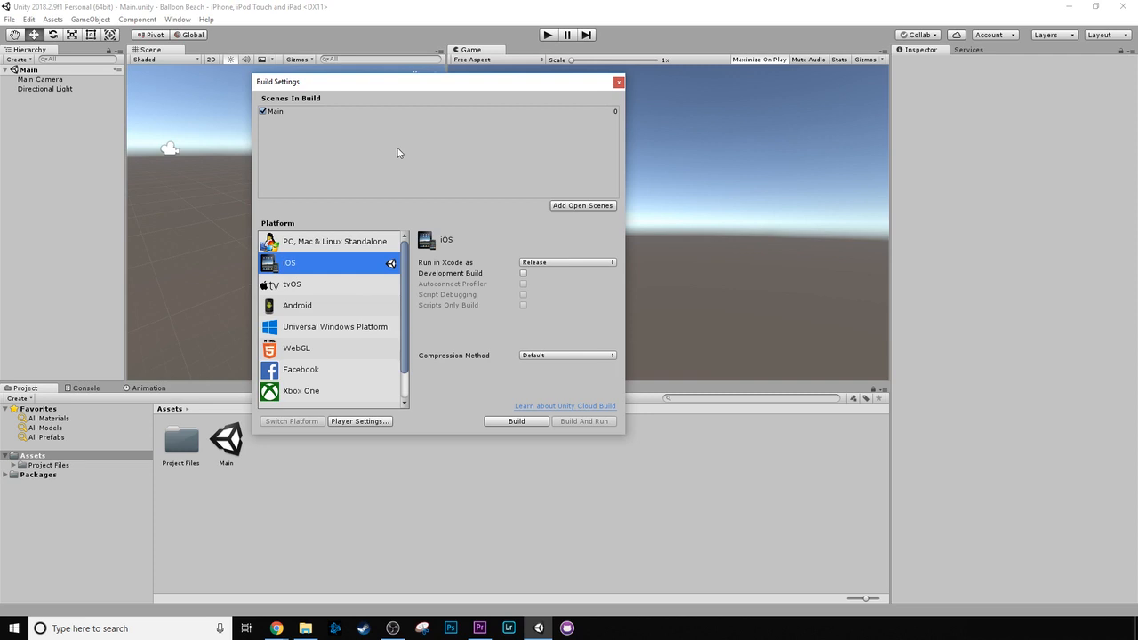
{"action": "scroll", "scroll_direction": "down", "scroll_amount": 3}
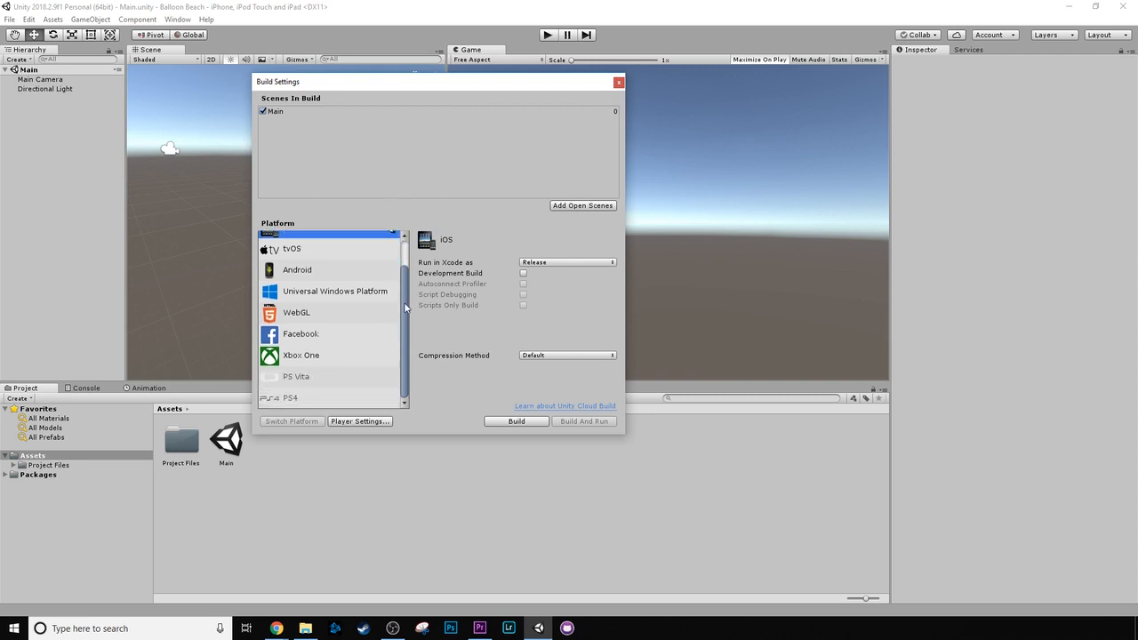
{"action": "left_click", "coordinate": [619, 82]}
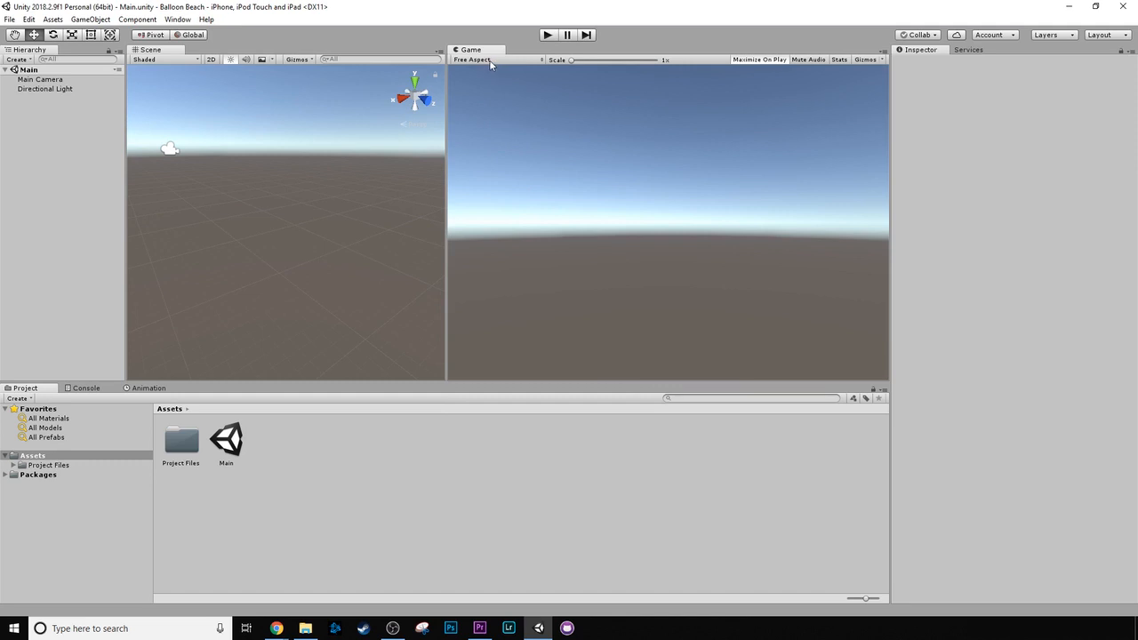
{"action": "mouse_move", "coordinate": [494, 67]}
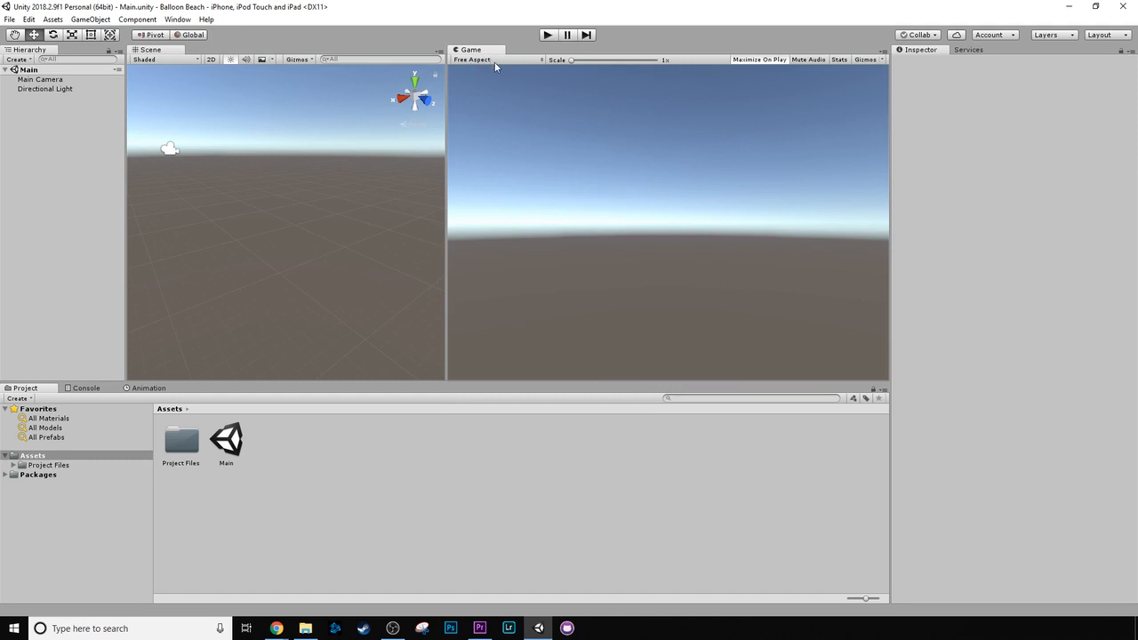
Preview the Game view at iPhone 5 Tall, iPhone Wide, then iPhone 4 Tall (640x960).
{"action": "left_click", "coordinate": [498, 60]}
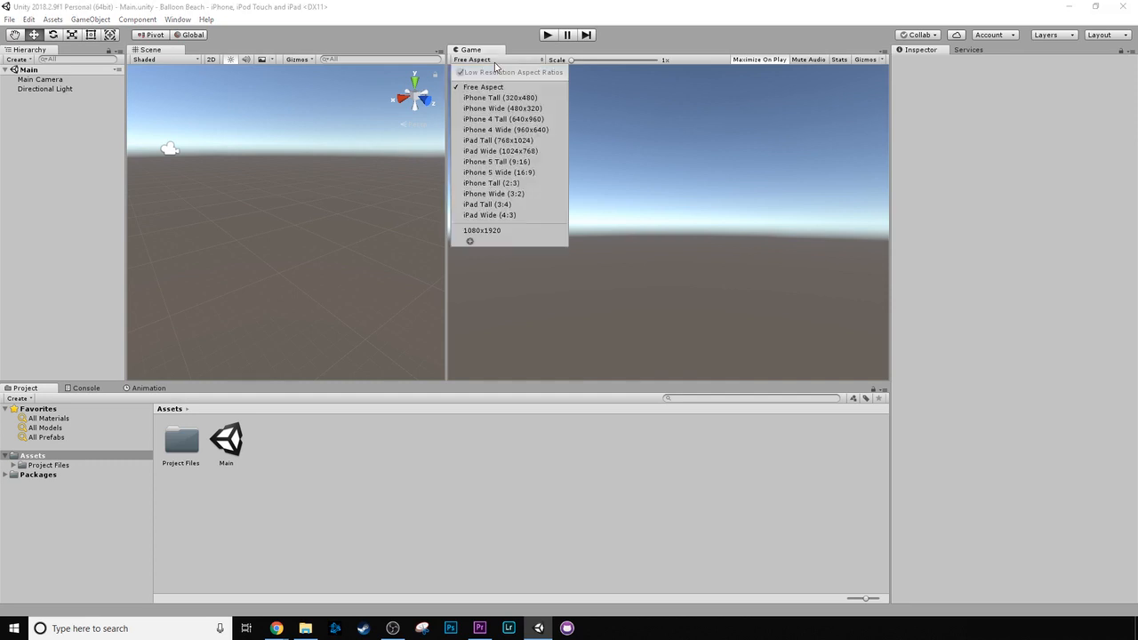
{"action": "left_click", "coordinate": [494, 161]}
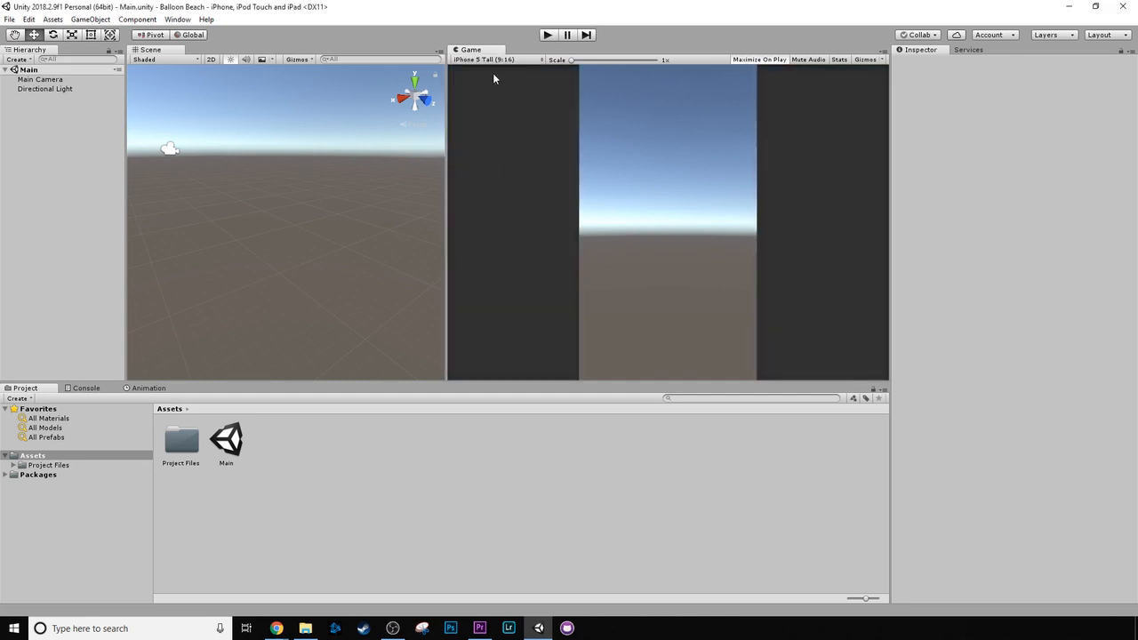
{"action": "left_click", "coordinate": [494, 61]}
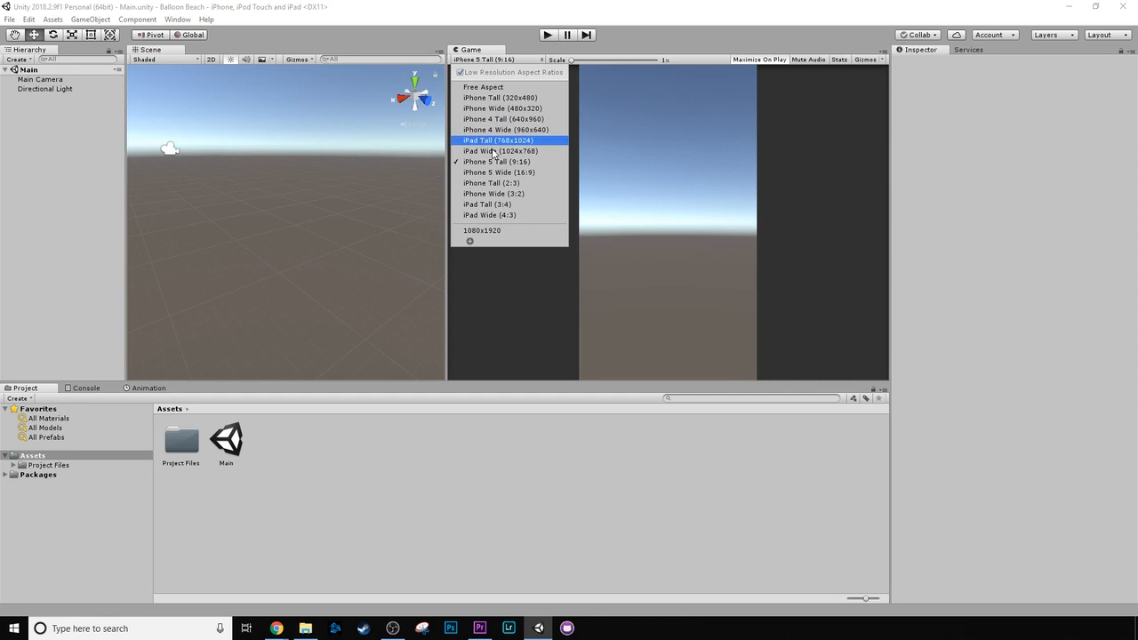
{"action": "left_click", "coordinate": [492, 194]}
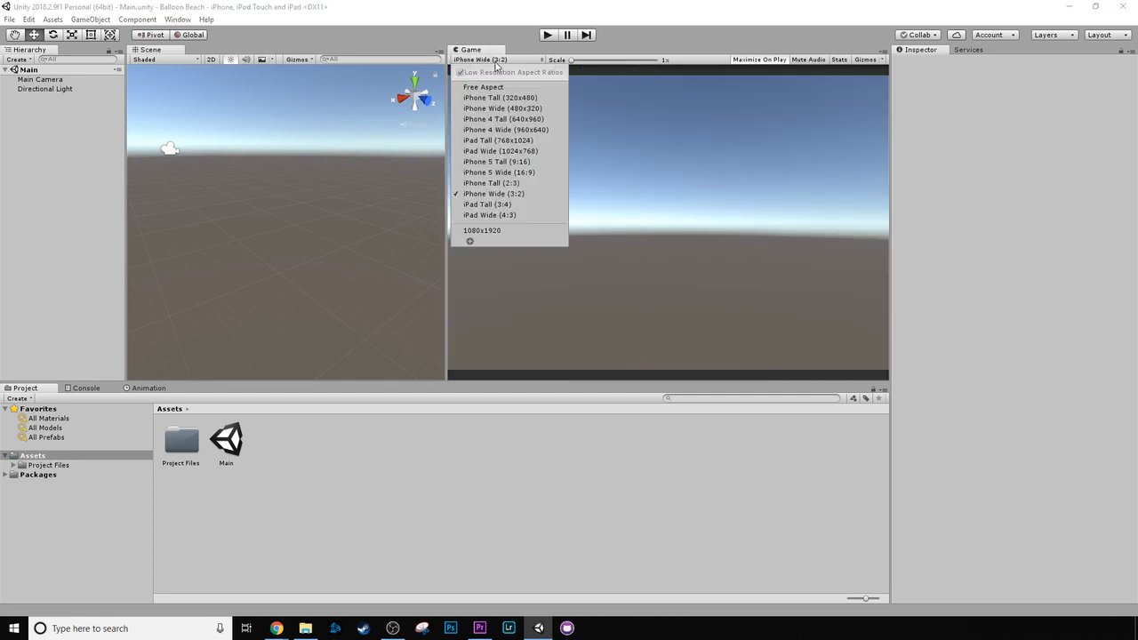
{"action": "left_click", "coordinate": [503, 118]}
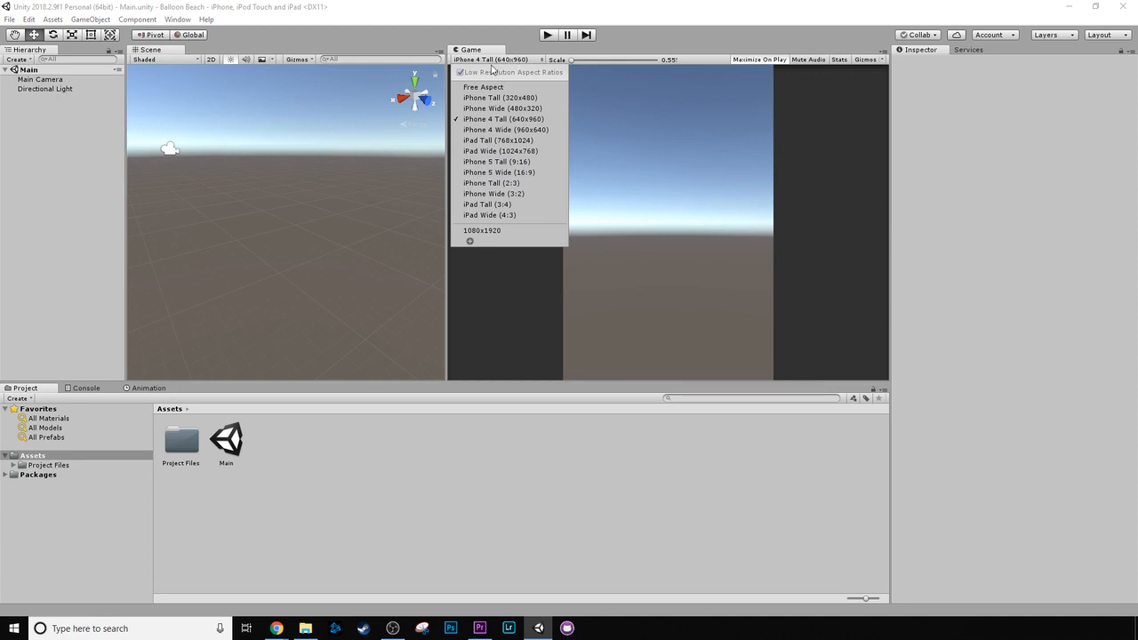
{"action": "left_click", "coordinate": [503, 118]}
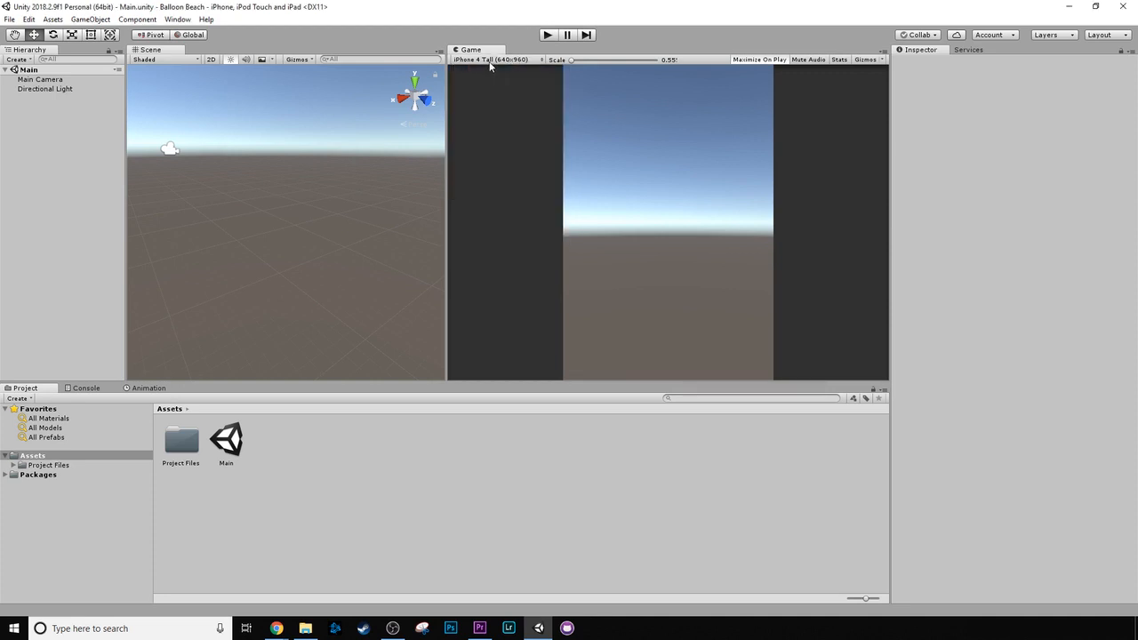
{"action": "left_click", "coordinate": [494, 61]}
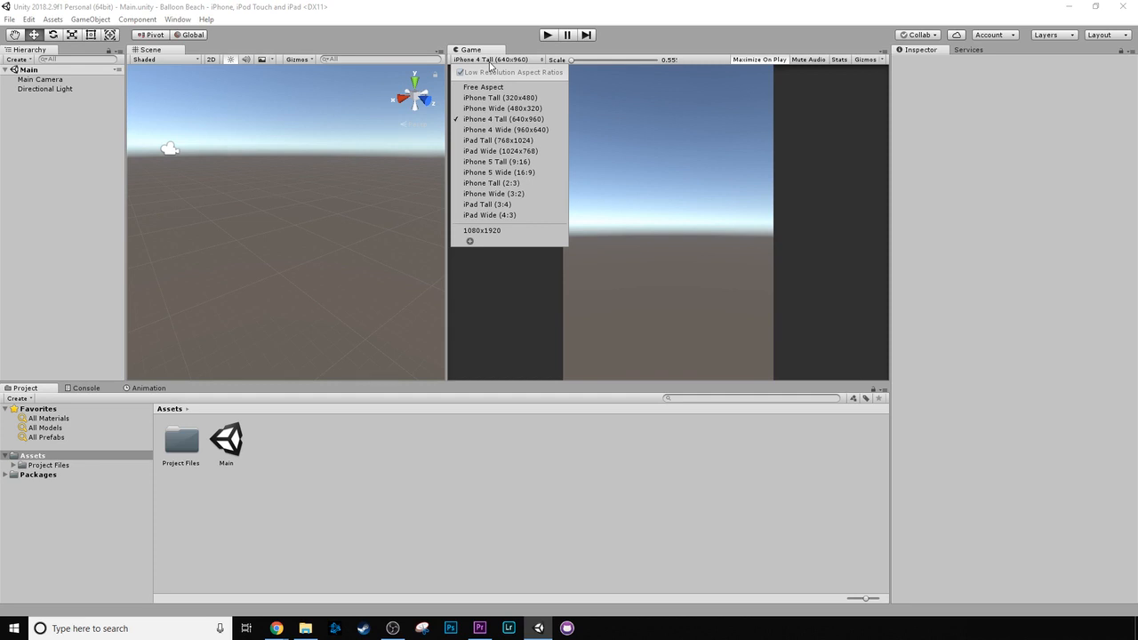
{"action": "mouse_move", "coordinate": [469, 242]}
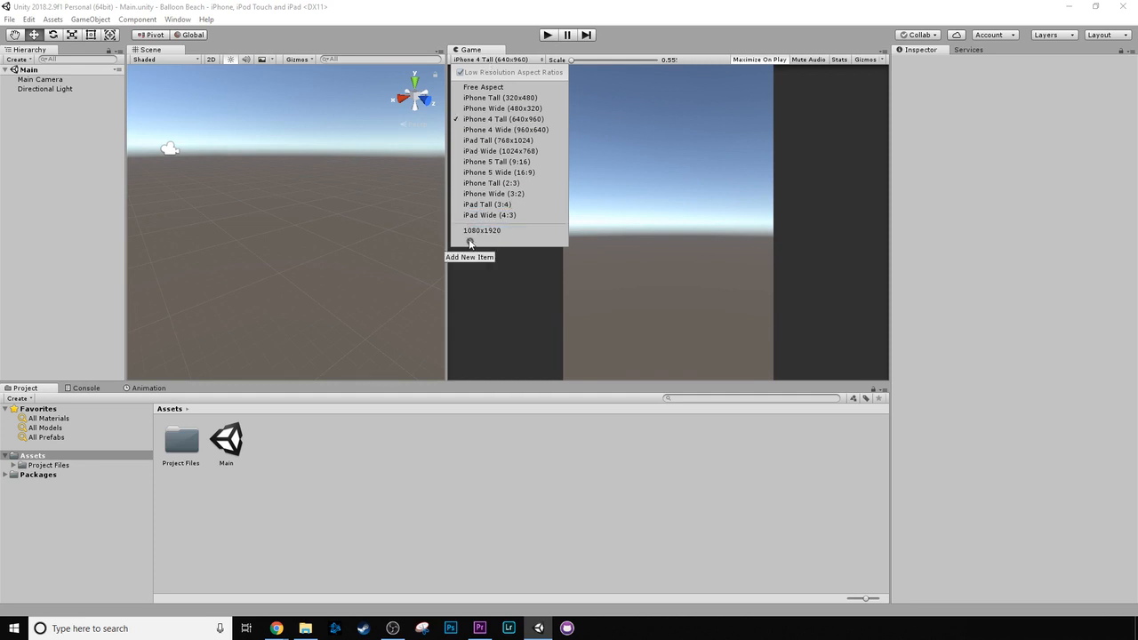
Add a custom Game view resolution named 'Iphone' at 1080x1920.
{"action": "left_click", "coordinate": [469, 256]}
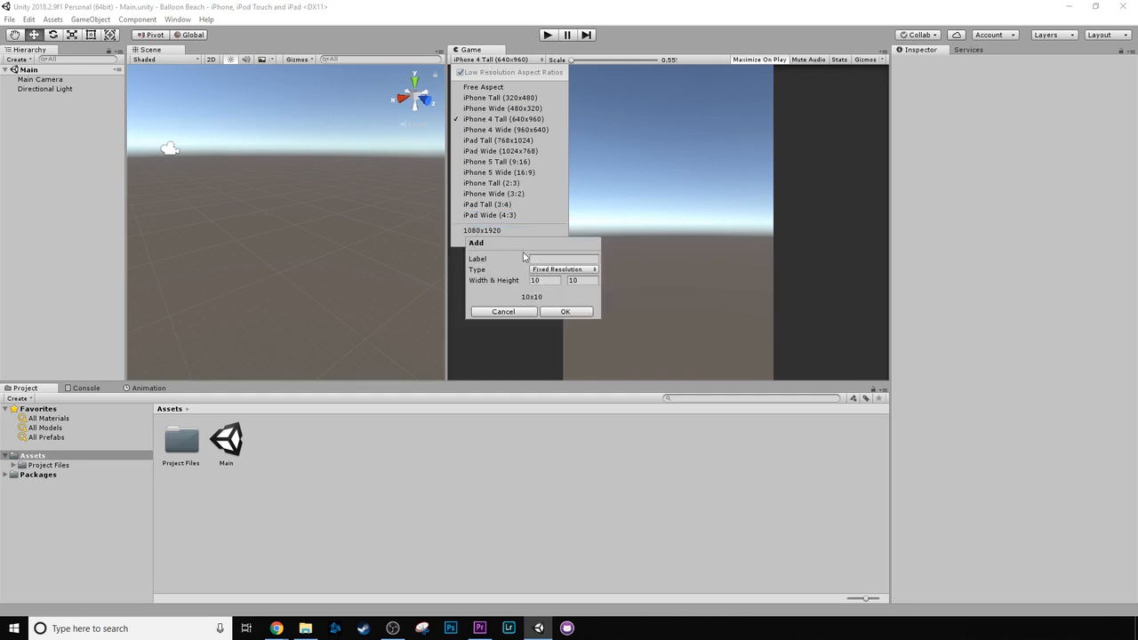
{"action": "left_click", "coordinate": [565, 260]}
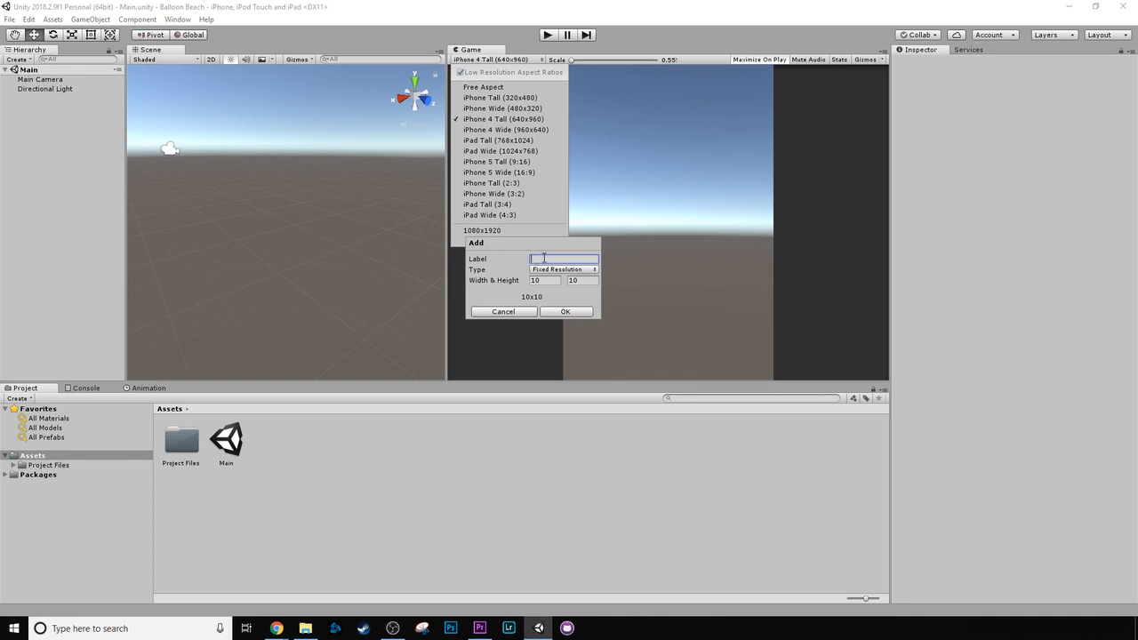
{"action": "mouse_move", "coordinate": [546, 256]}
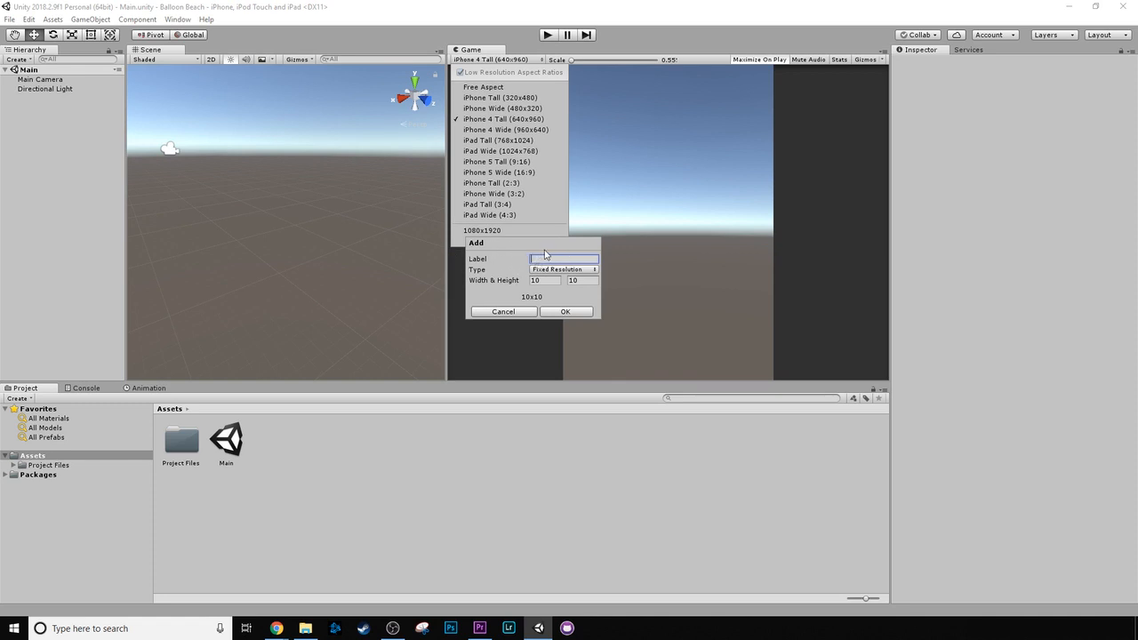
{"action": "type", "text": "Iphone"}
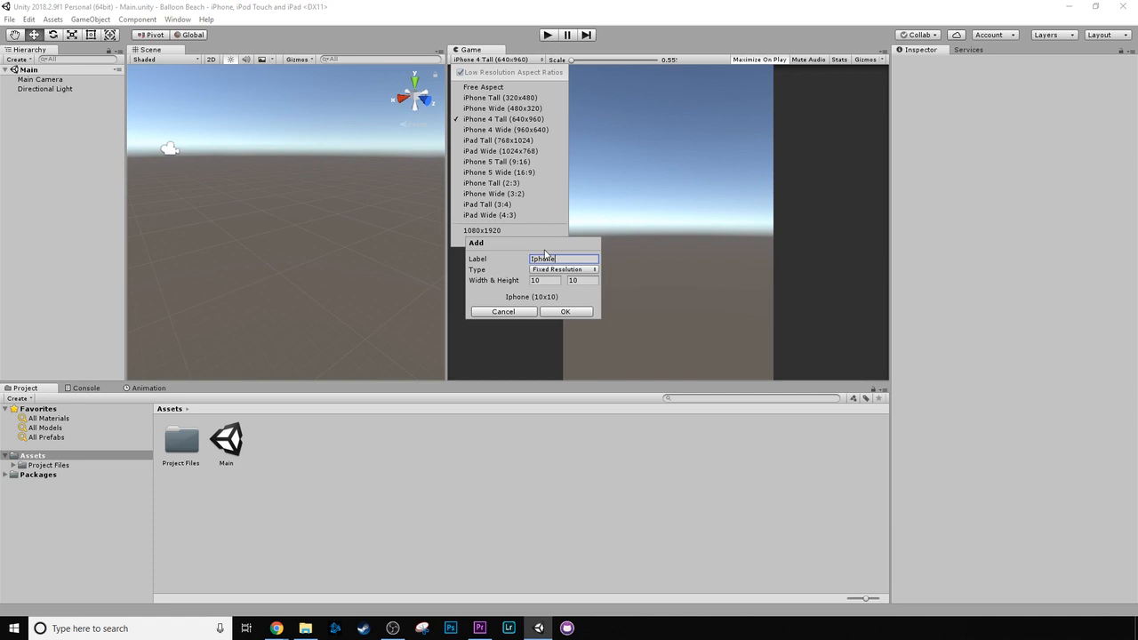
{"action": "left_click", "coordinate": [544, 280]}
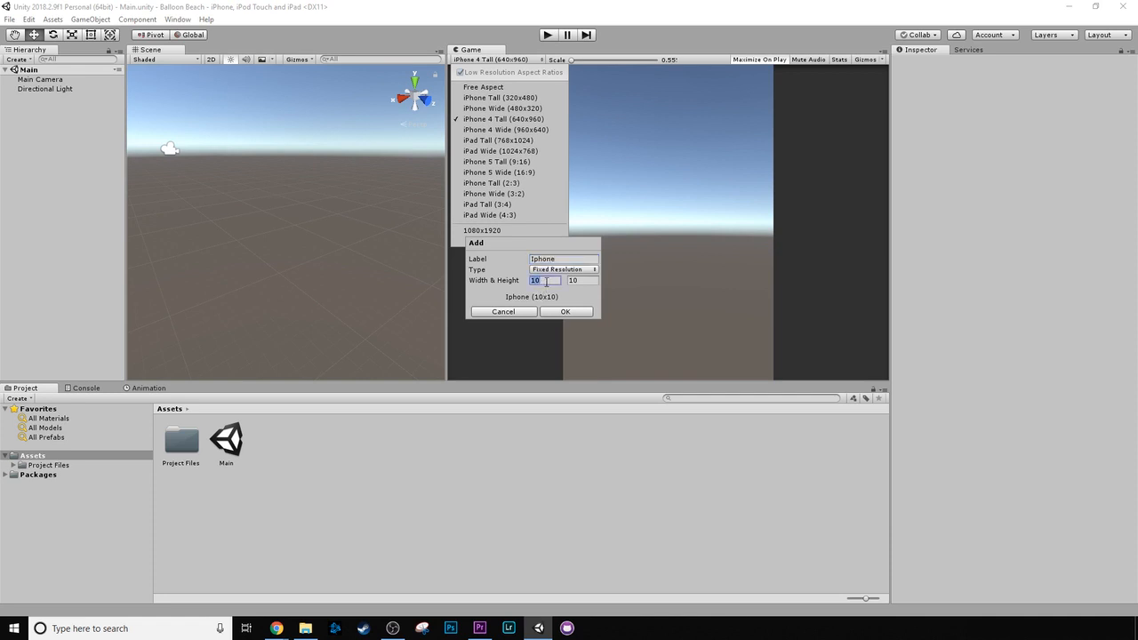
{"action": "type", "text": "1080"}
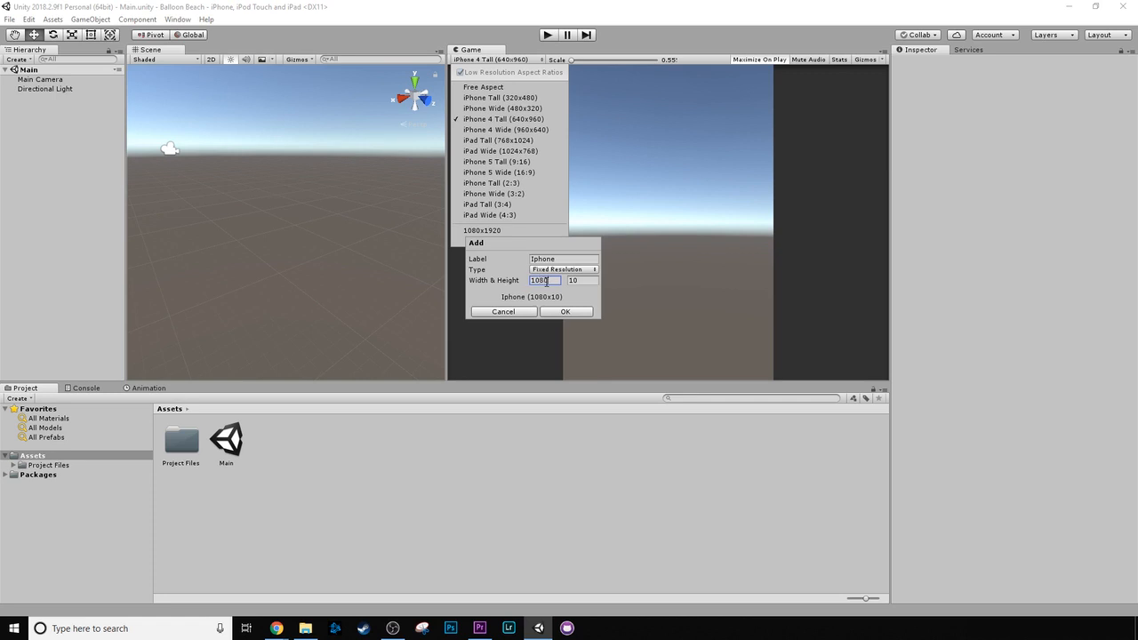
{"action": "left_click", "coordinate": [578, 281]}
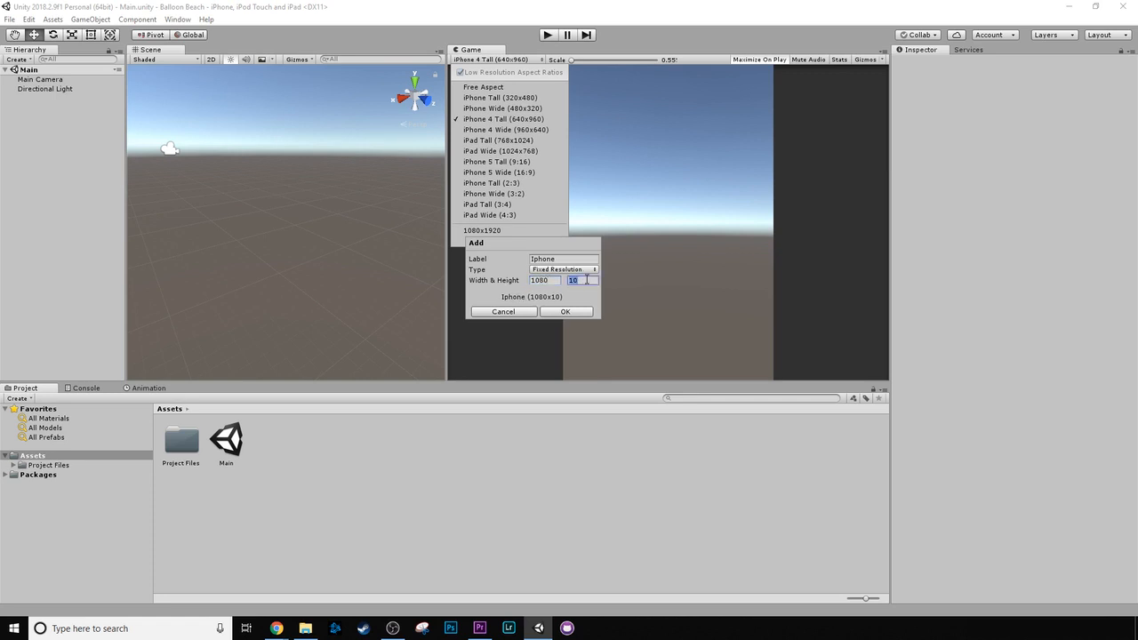
{"action": "type", "text": "1920"}
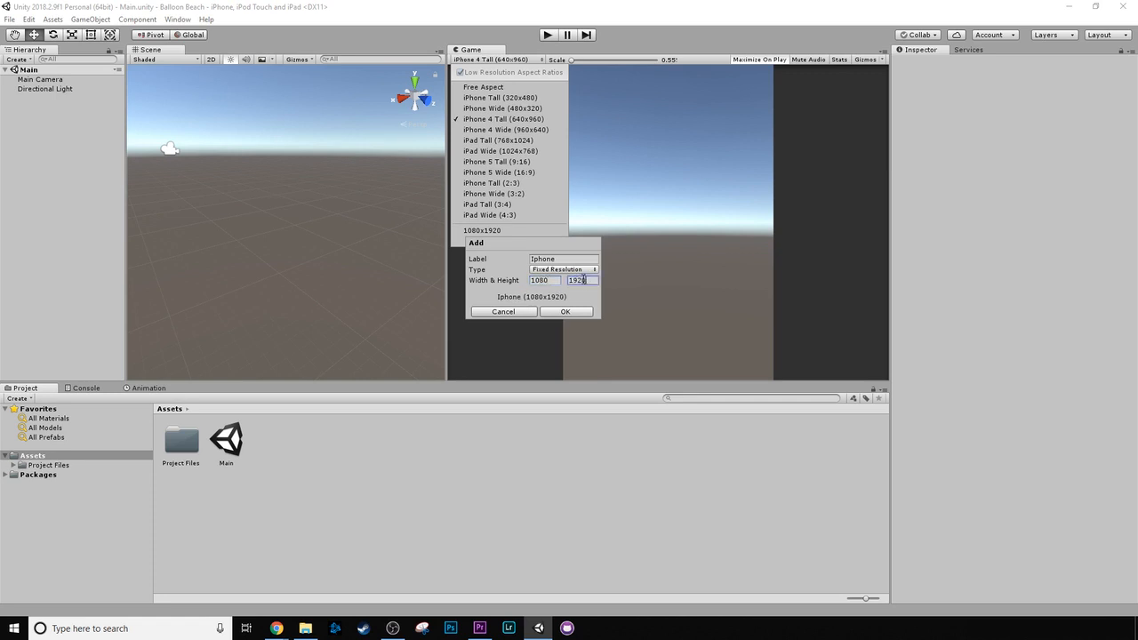
{"action": "left_click", "coordinate": [565, 311]}
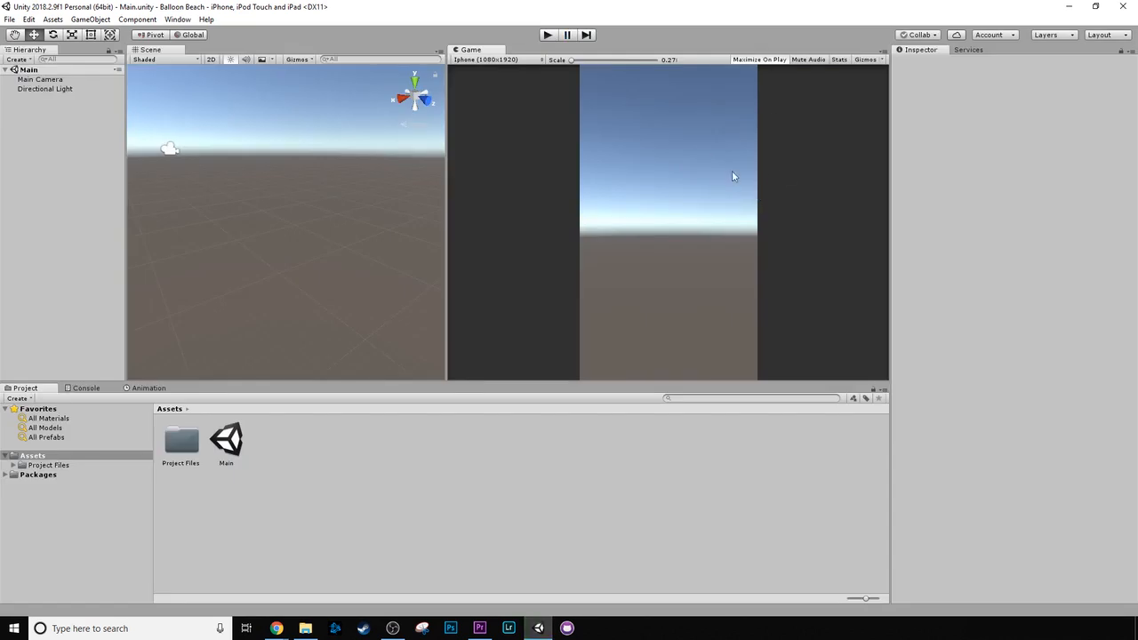
{"action": "mouse_move", "coordinate": [911, 240]}
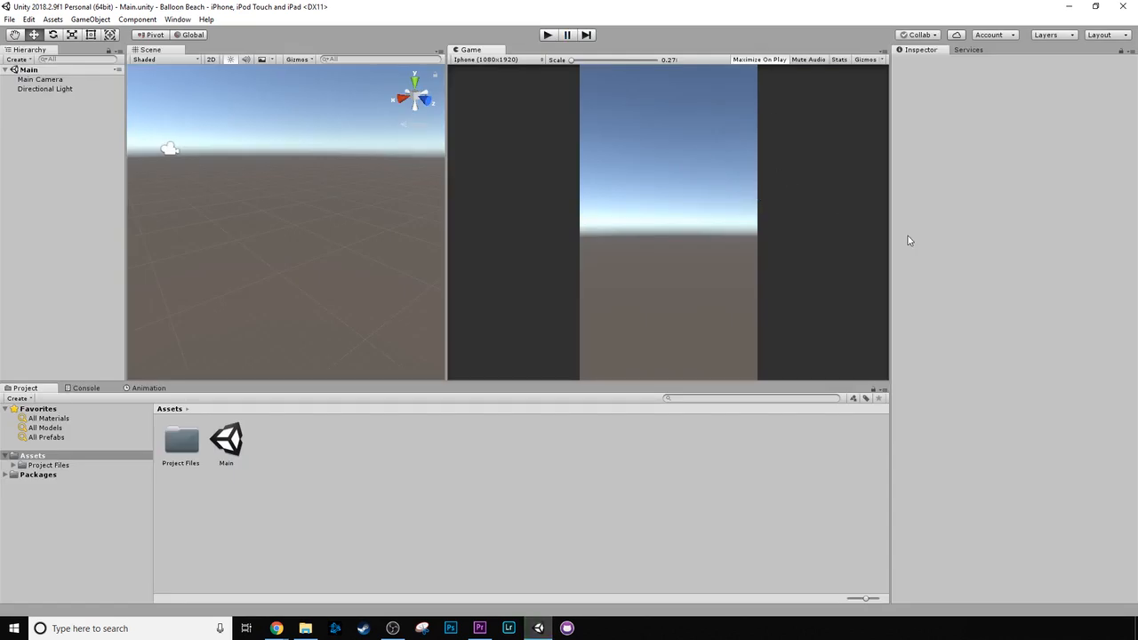